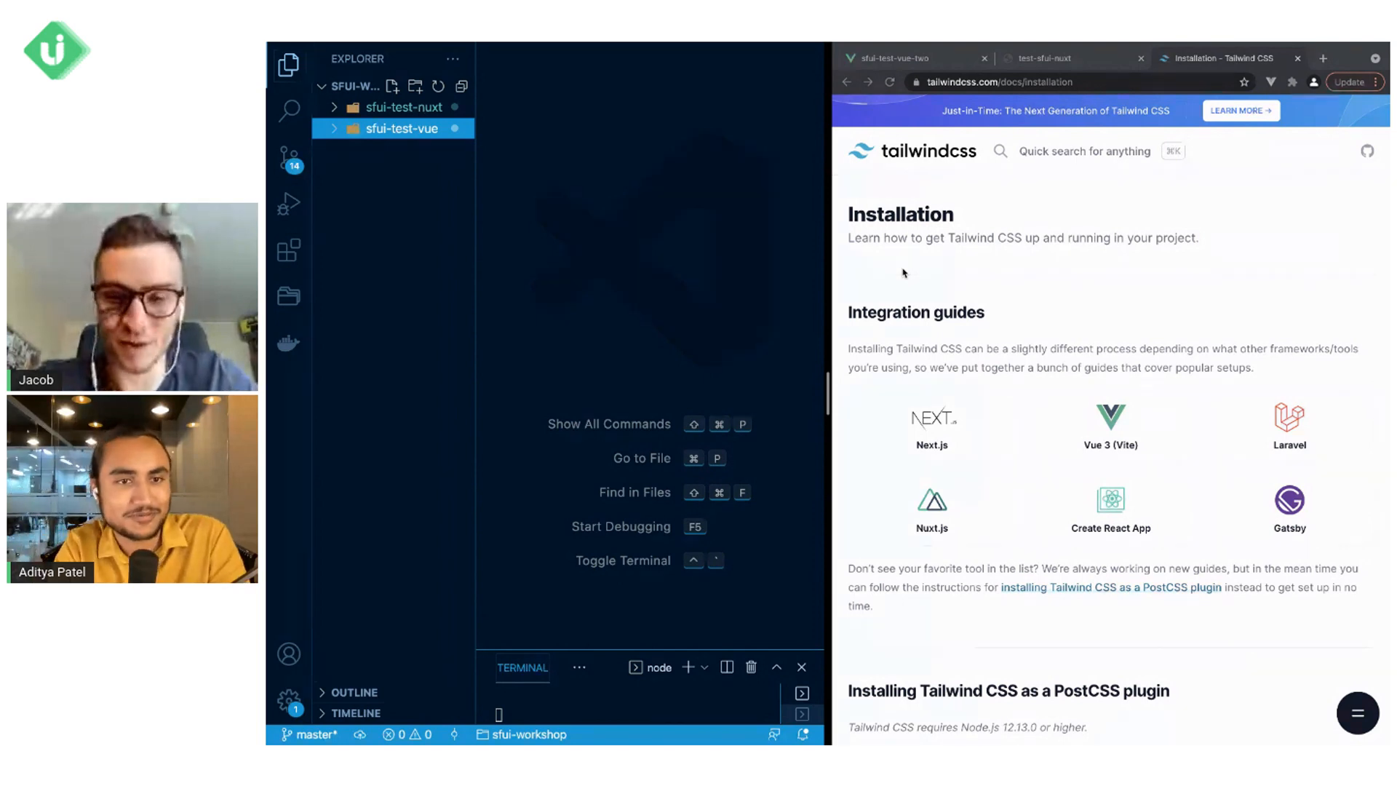
pyautogui.moveTo(931, 419)
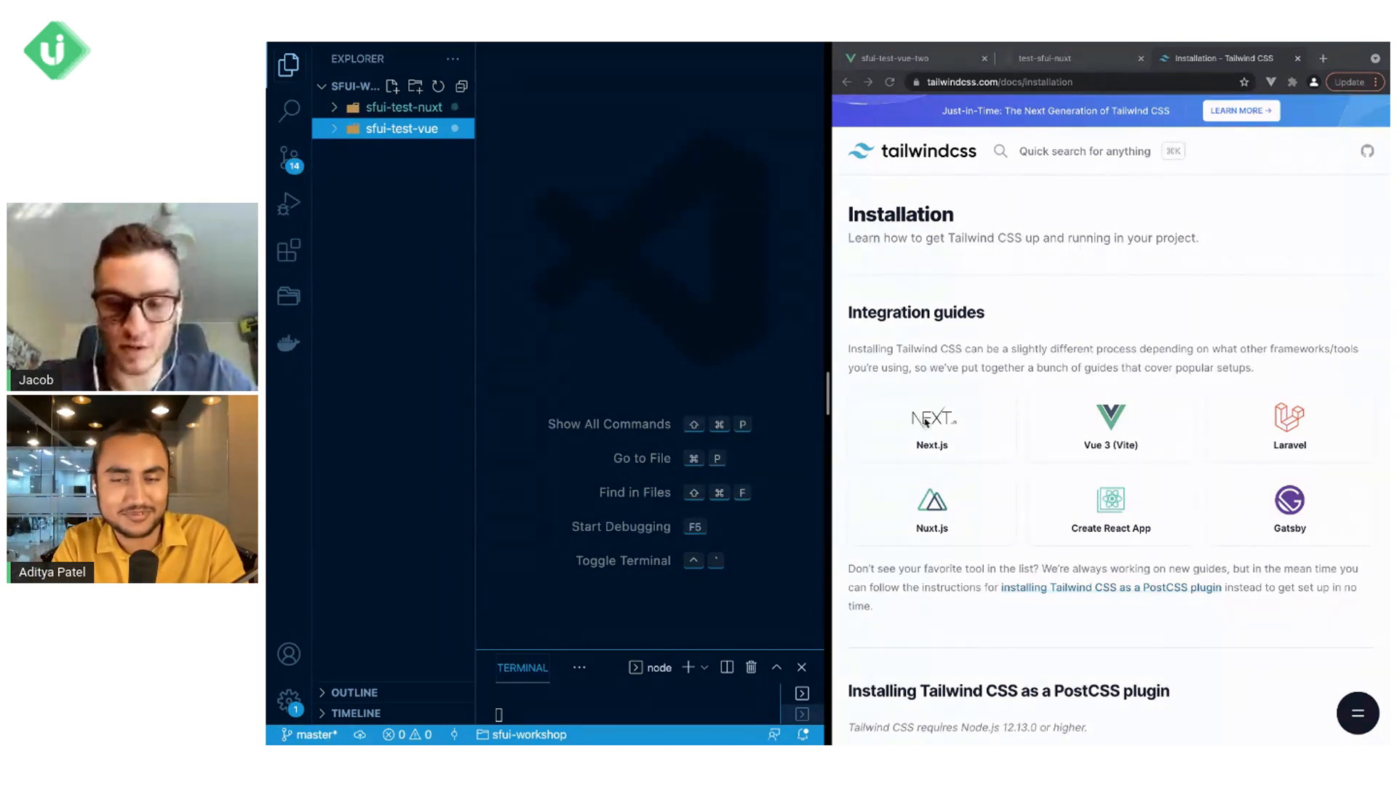
# - Reach the 'install the PostCSS 7 compatibility build' link in the Tailwind installation guide and follow it
pyautogui.scroll(-3)
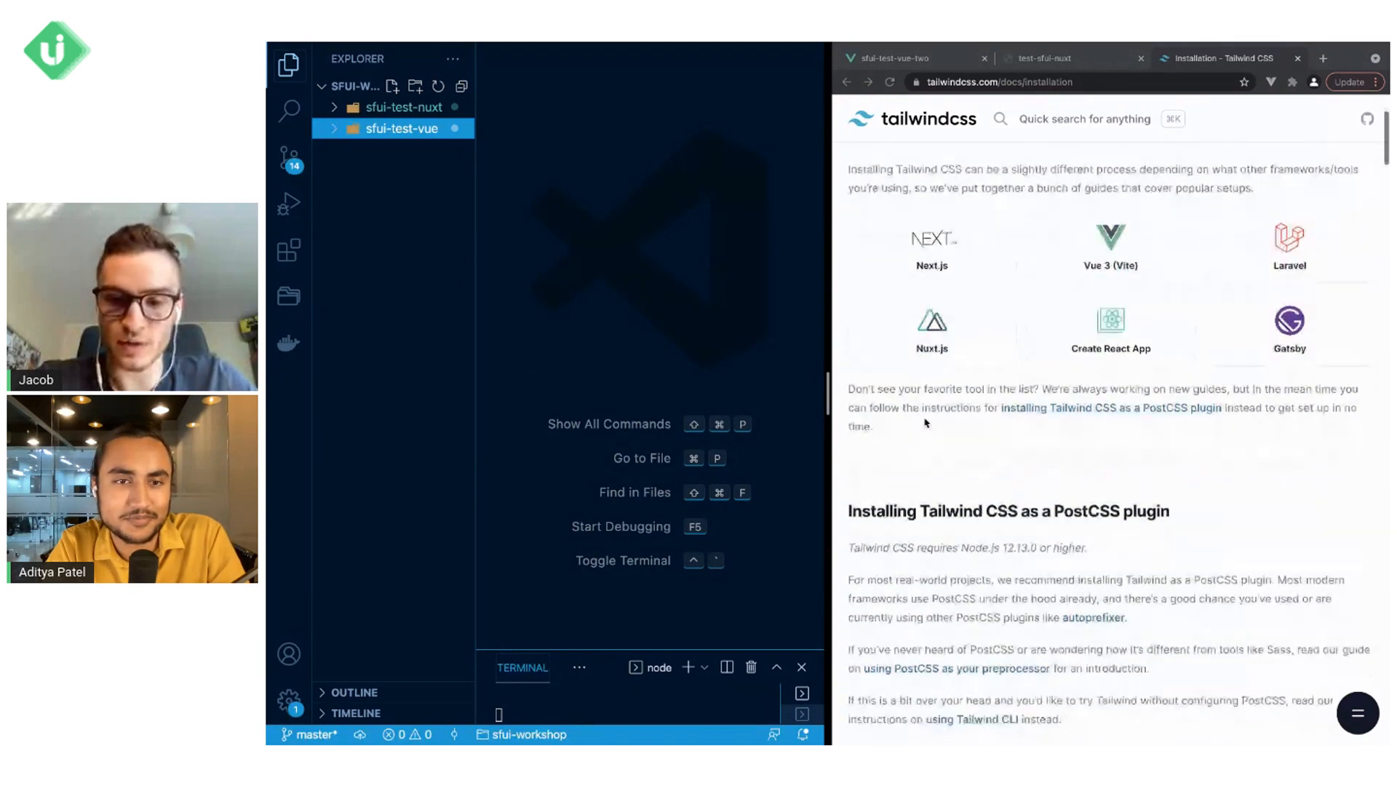
pyautogui.scroll(-3)
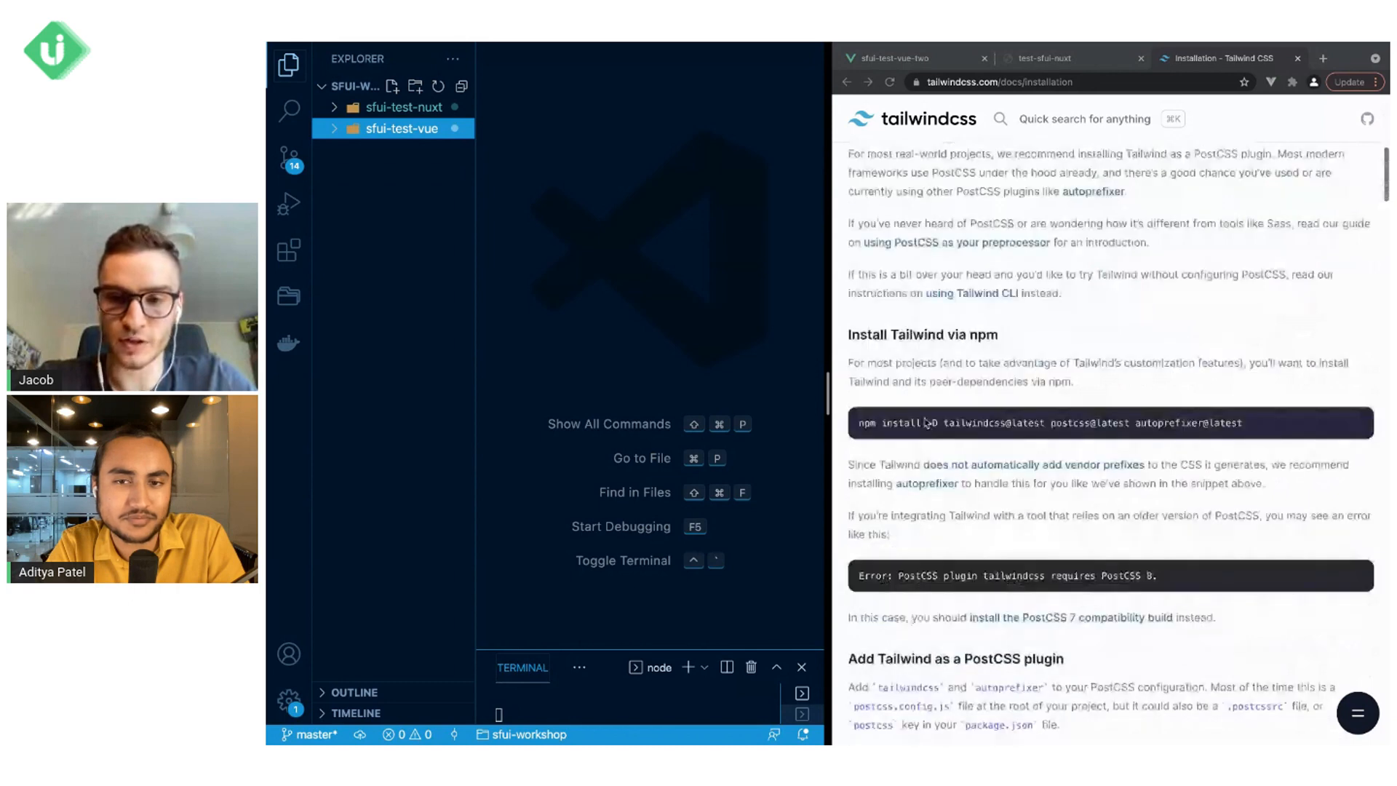
pyautogui.scroll(-3)
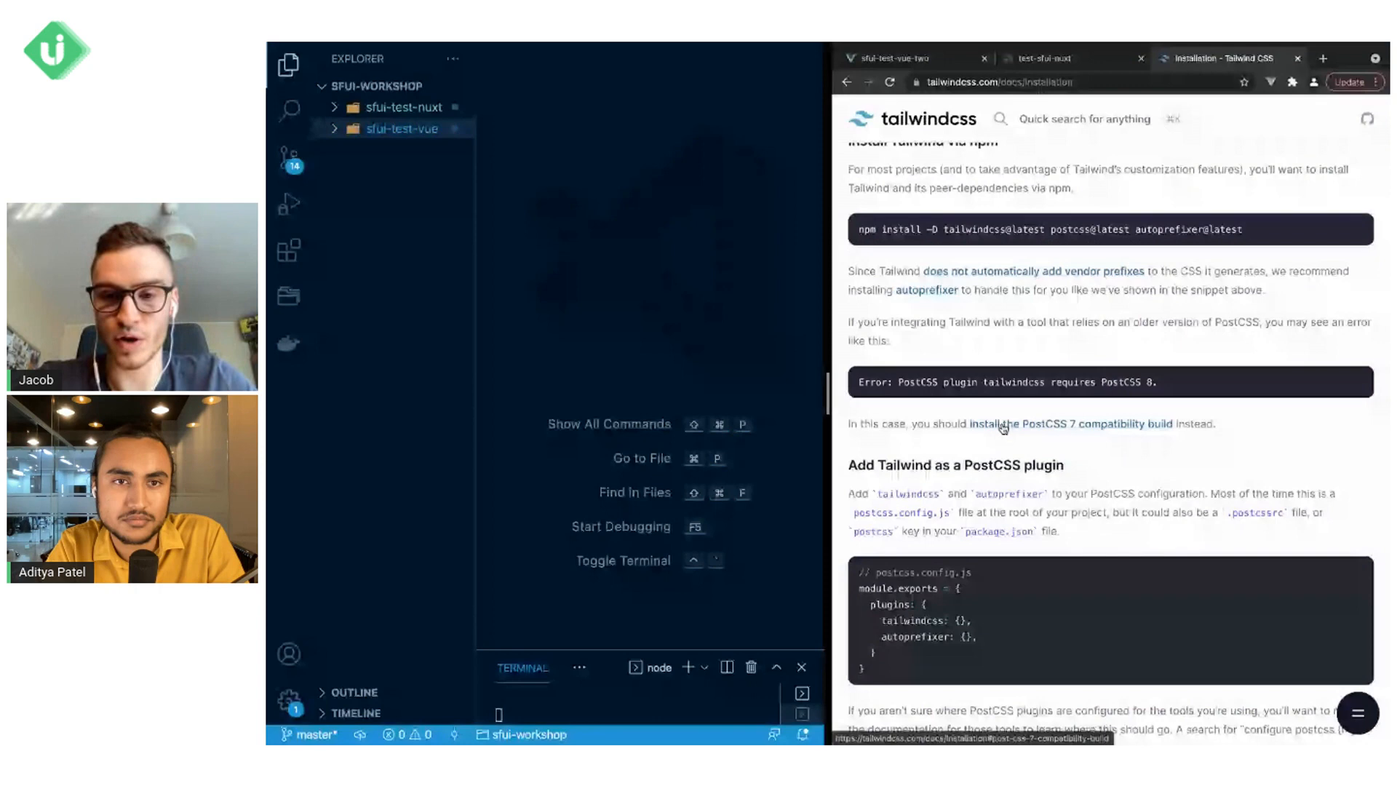
pyautogui.click(1083, 423)
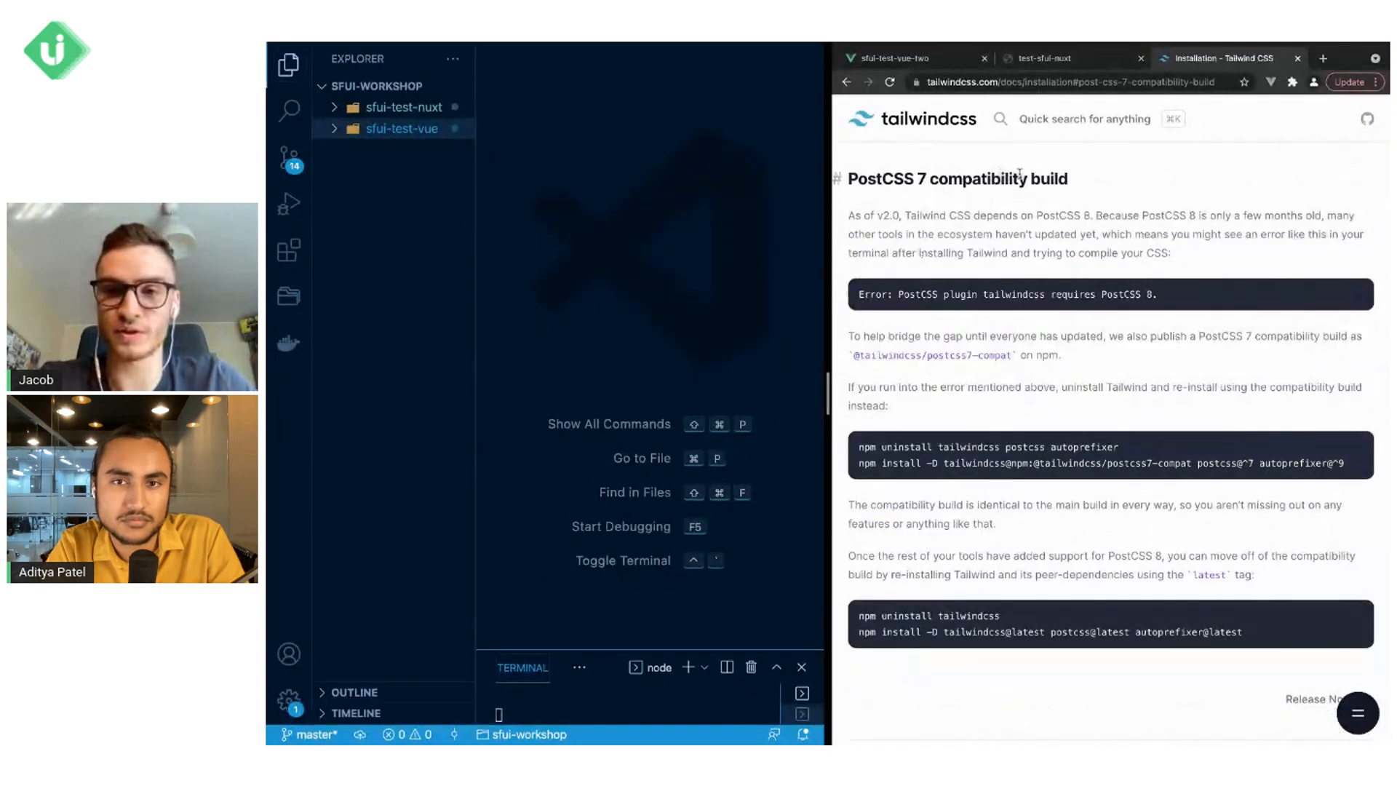
# - Expand the sfui-test-vue folder in the Explorer and view its package.json with the Tailwind compat dependencies
pyautogui.click(401, 128)
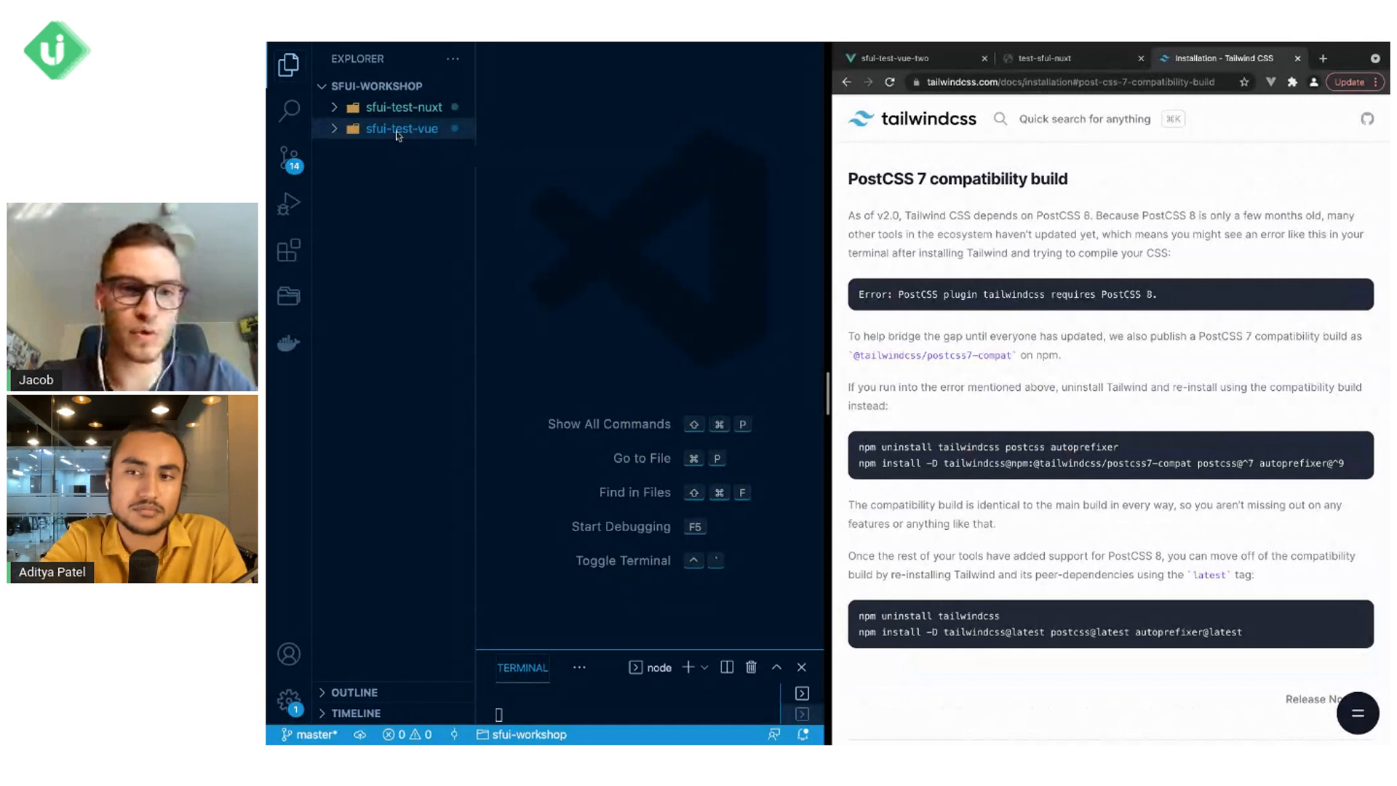
pyautogui.click(402, 128)
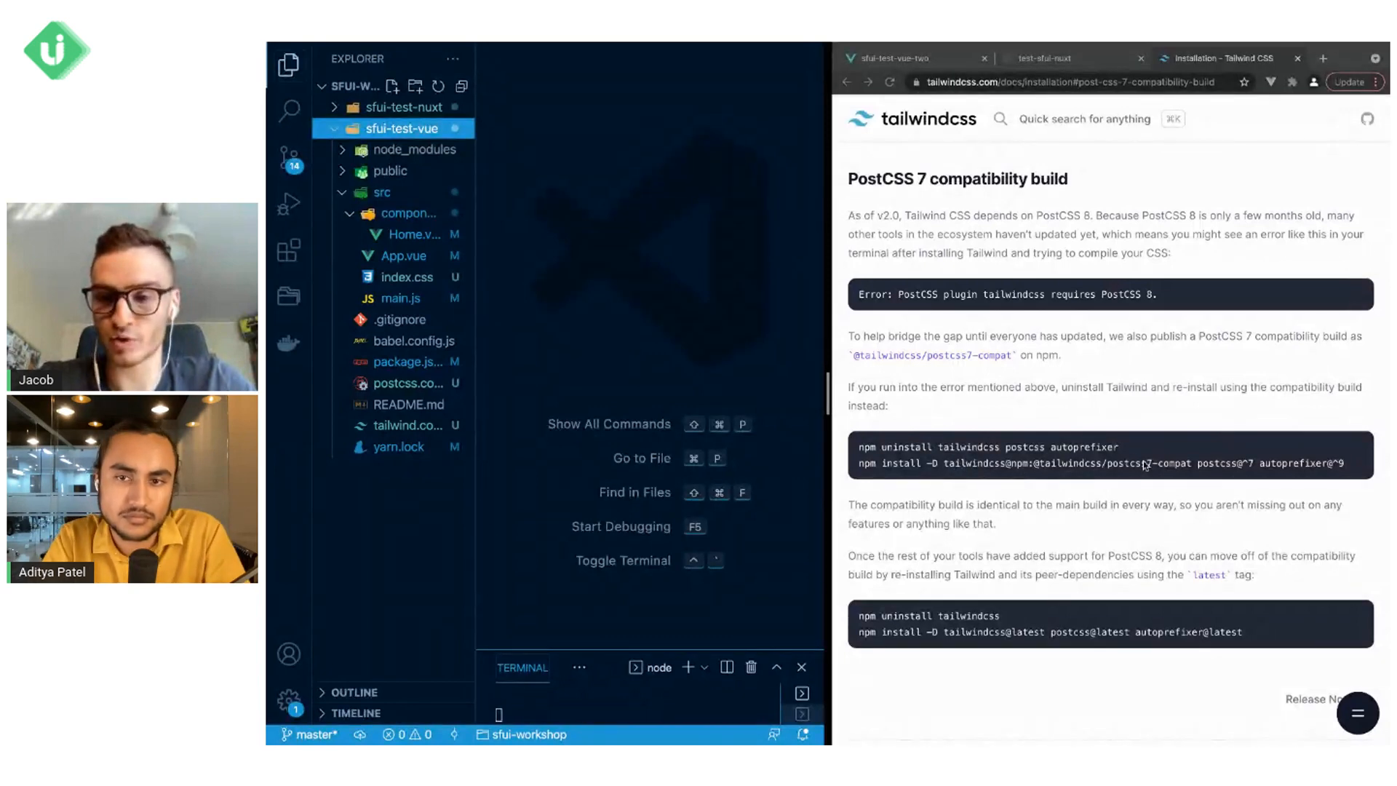
pyautogui.moveTo(1274, 475)
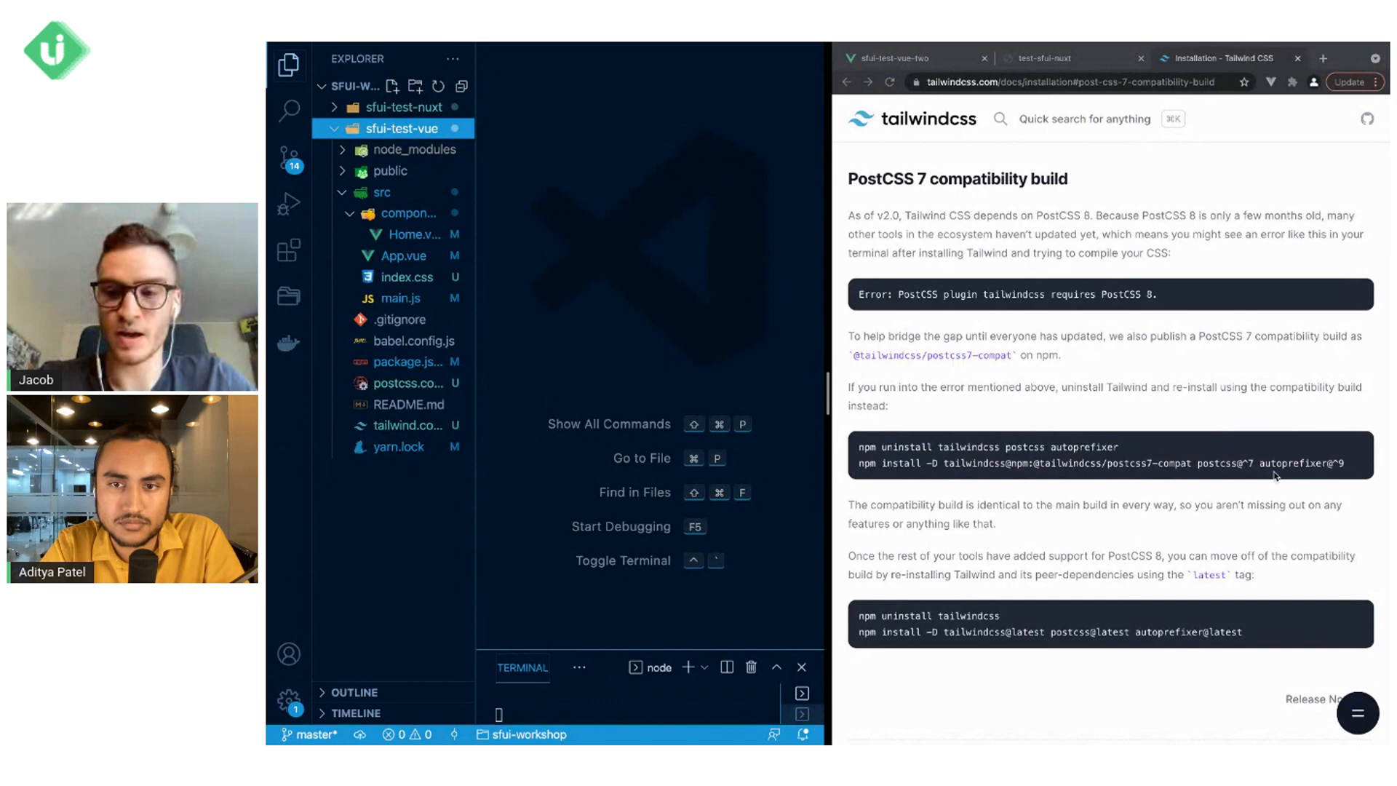
pyautogui.moveTo(671, 322)
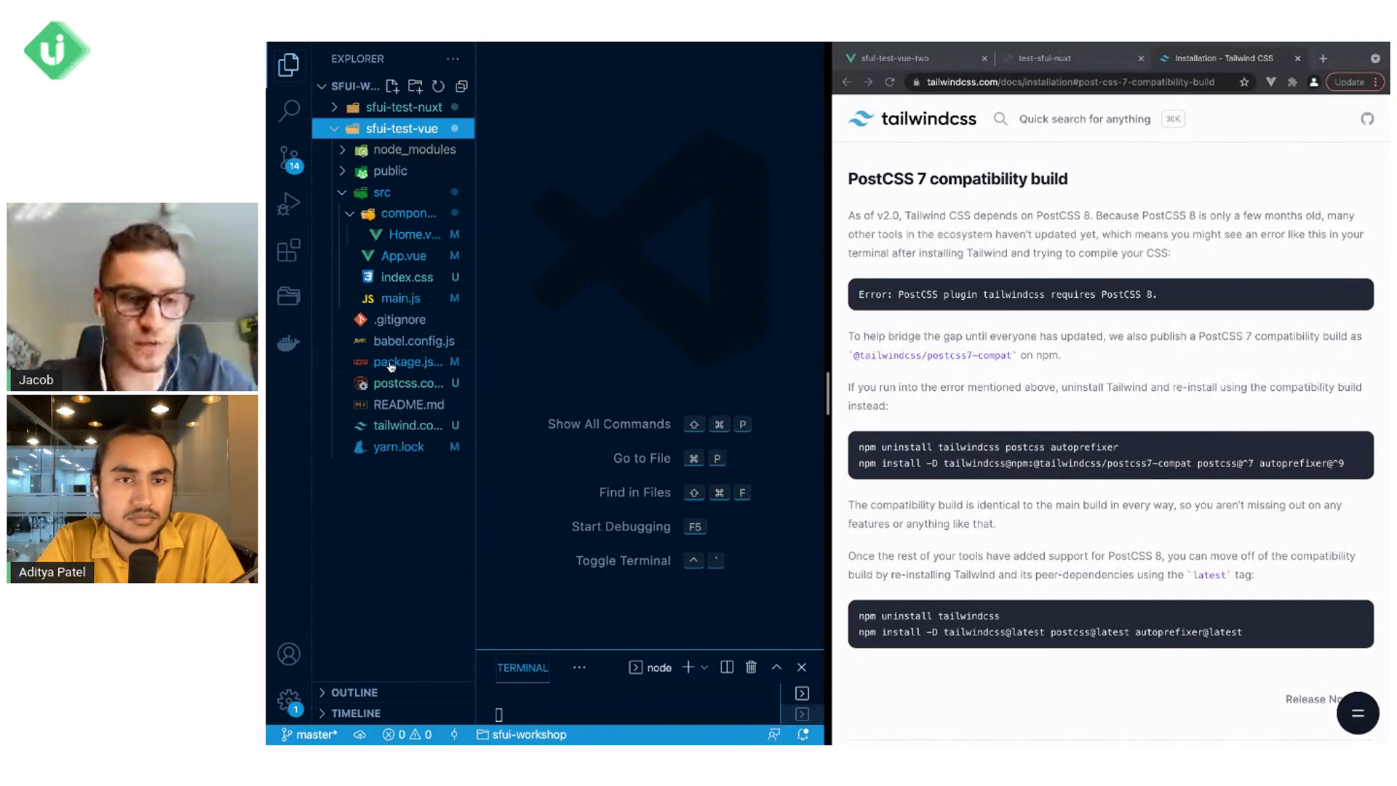
pyautogui.click(407, 362)
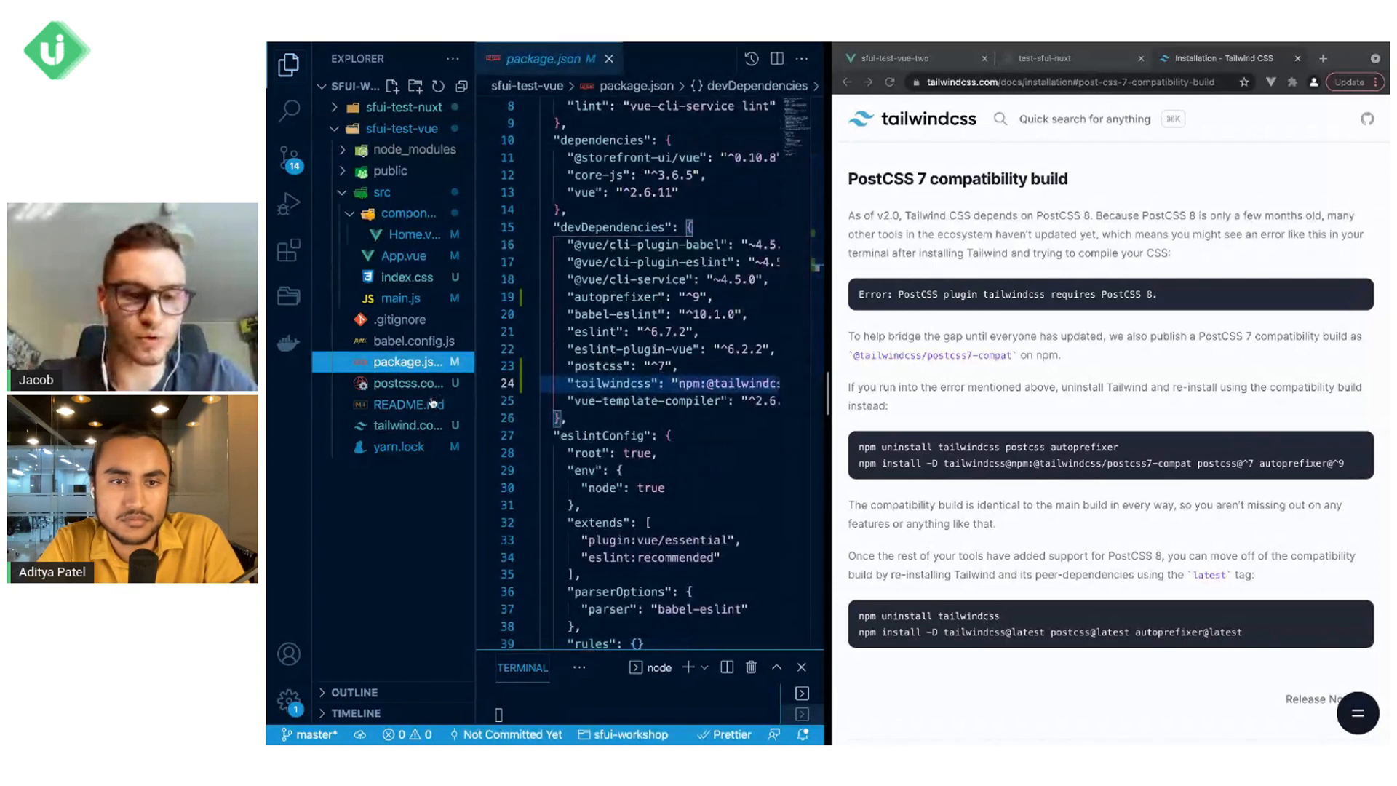
pyautogui.moveTo(407, 424)
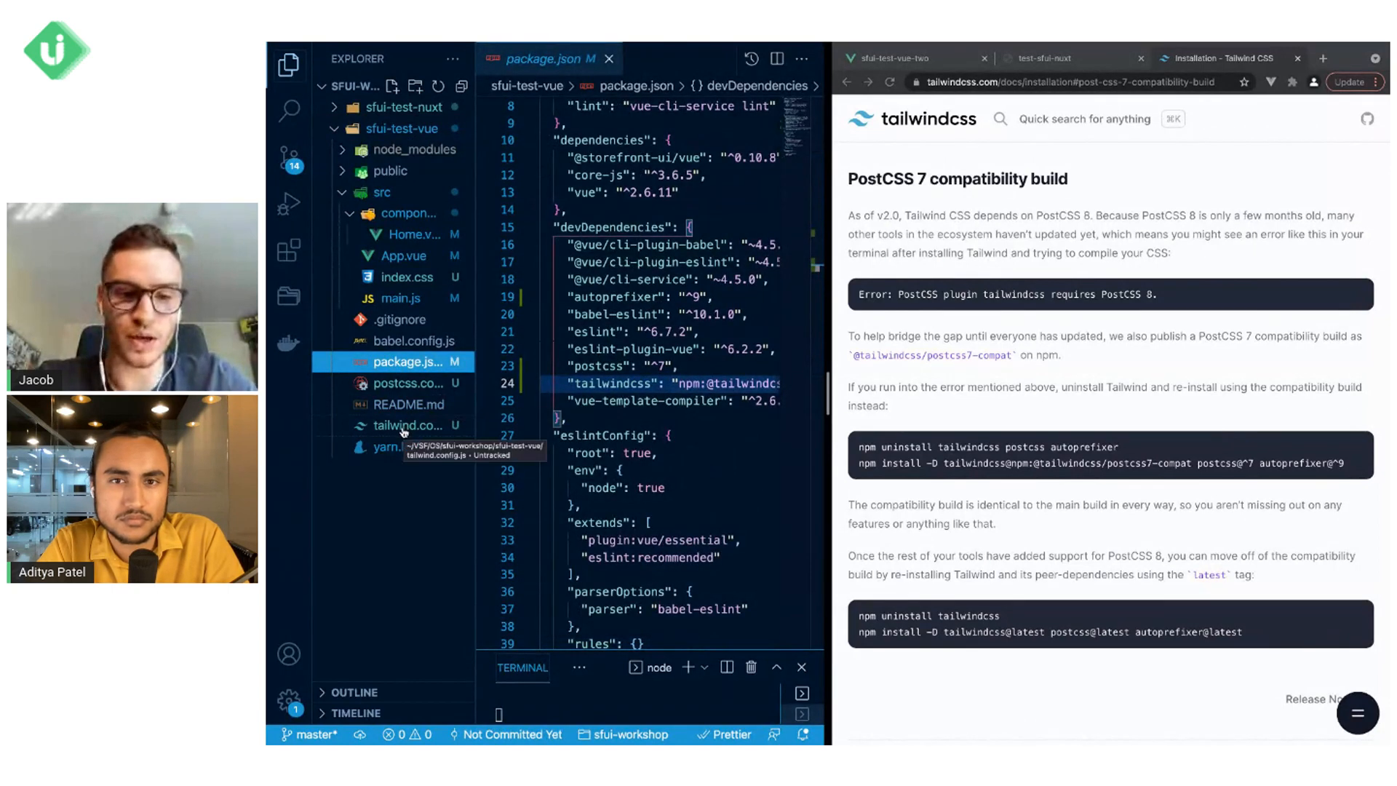
# - Review tailwind.config.js, postcss.config.js, src/index.css with the Tailwind directives, and main.js importing ./index.css
pyautogui.click(408, 425)
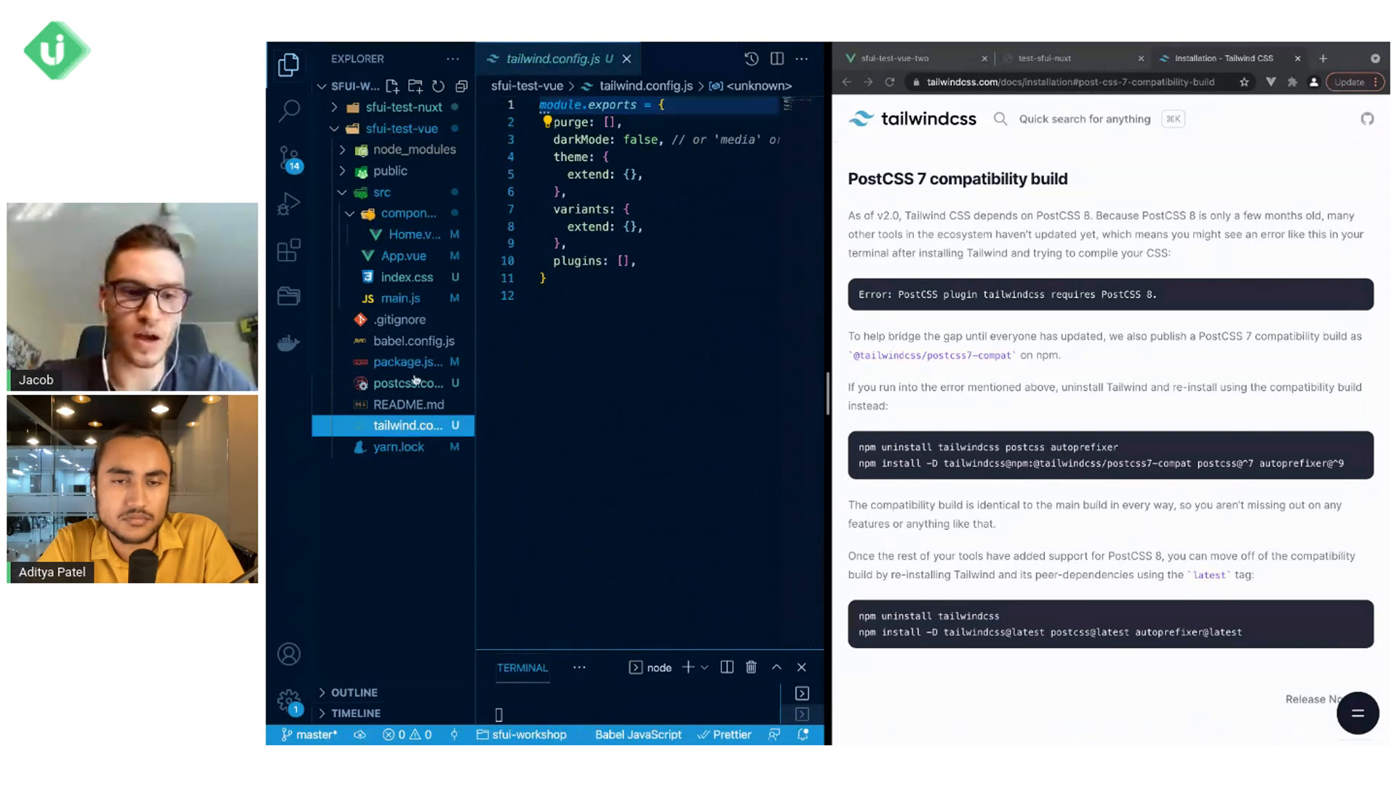
pyautogui.click(408, 383)
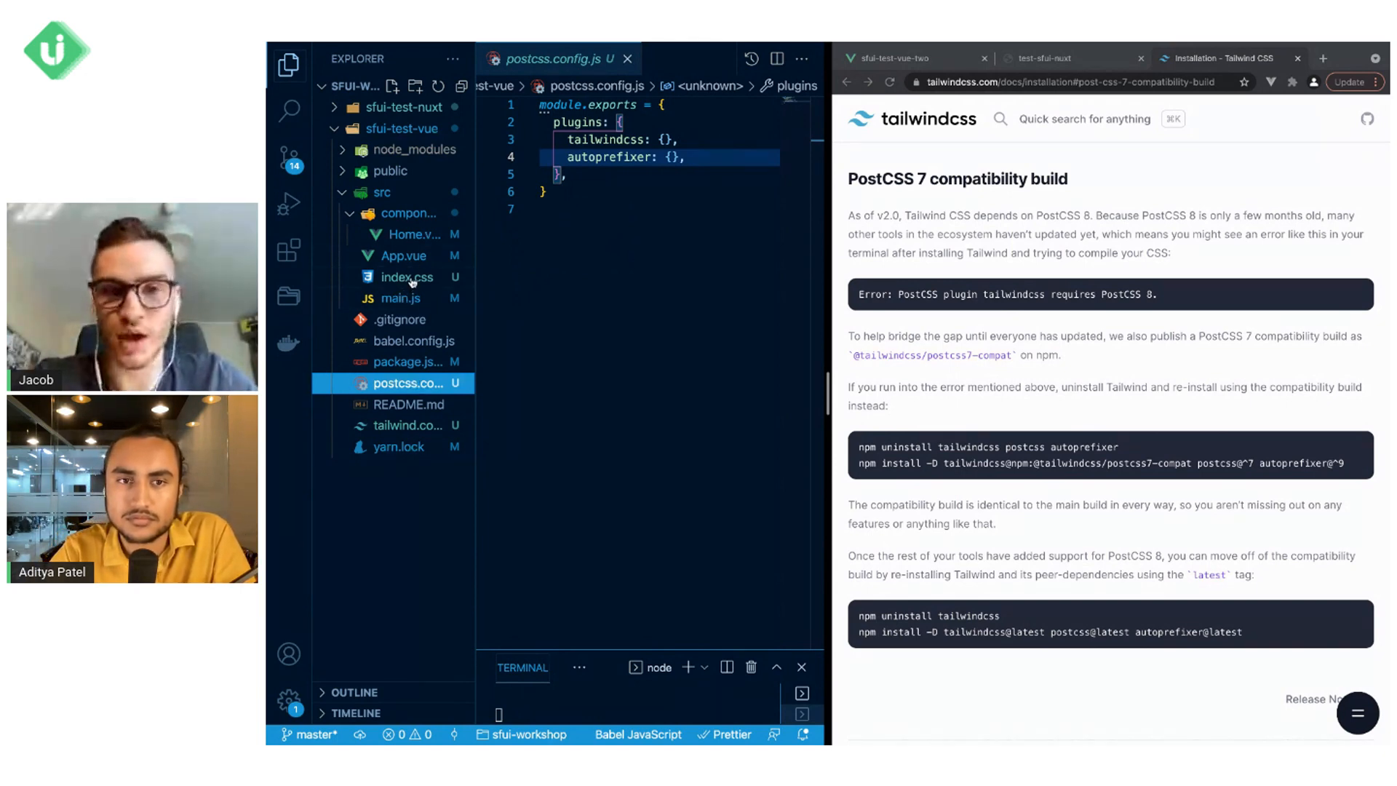
pyautogui.click(410, 277)
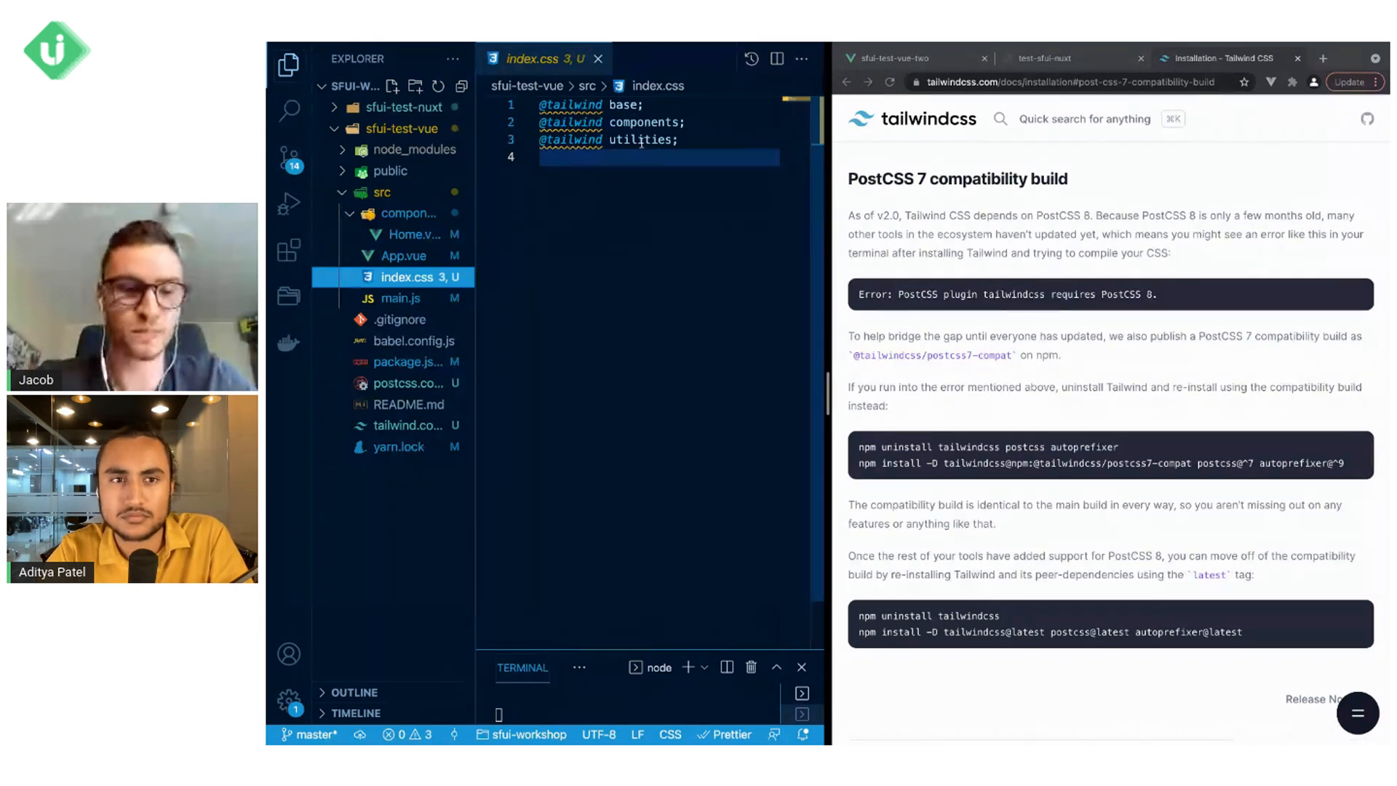
pyautogui.click(397, 297)
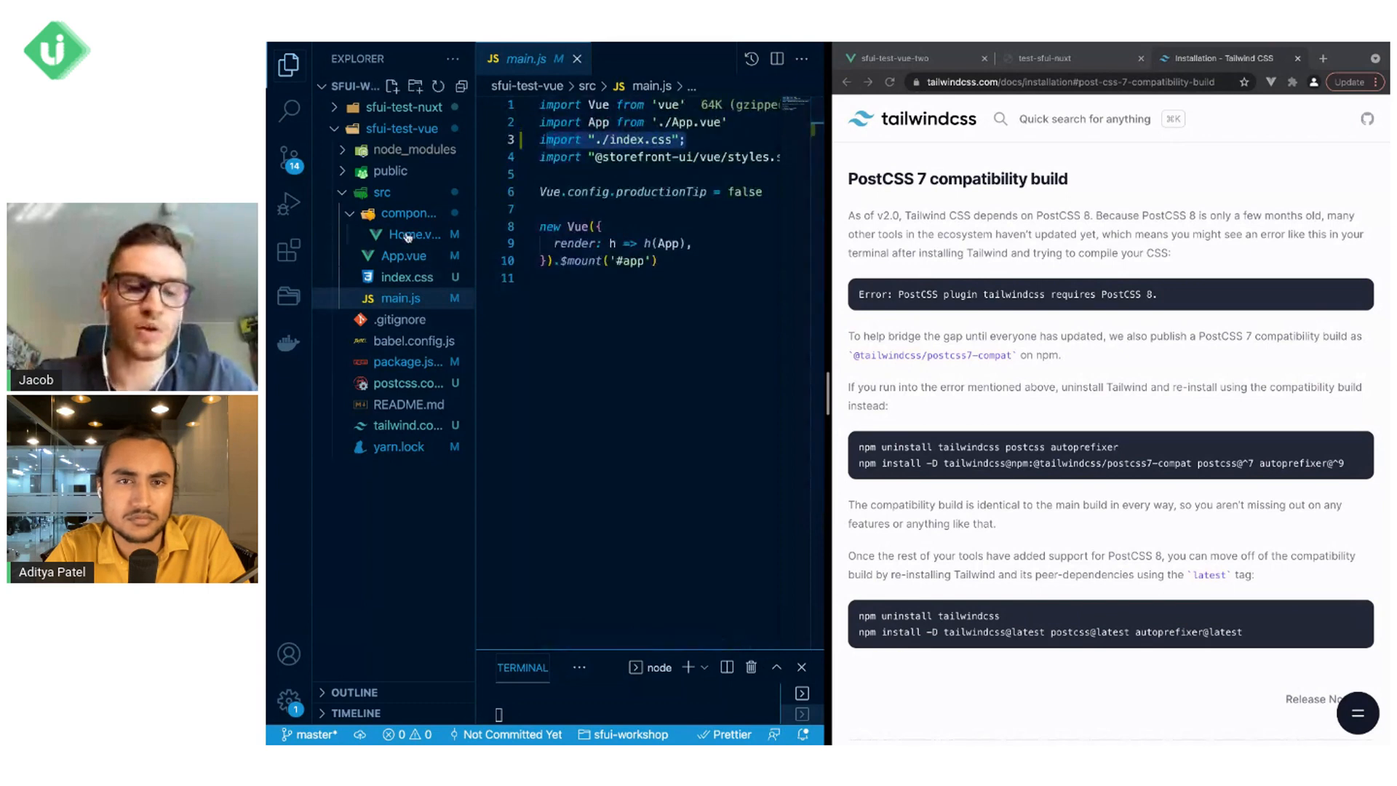
# - View Home.vue's SfButton markup, then the running Vue app's Click Me button on localhost:8080
pyautogui.click(406, 234)
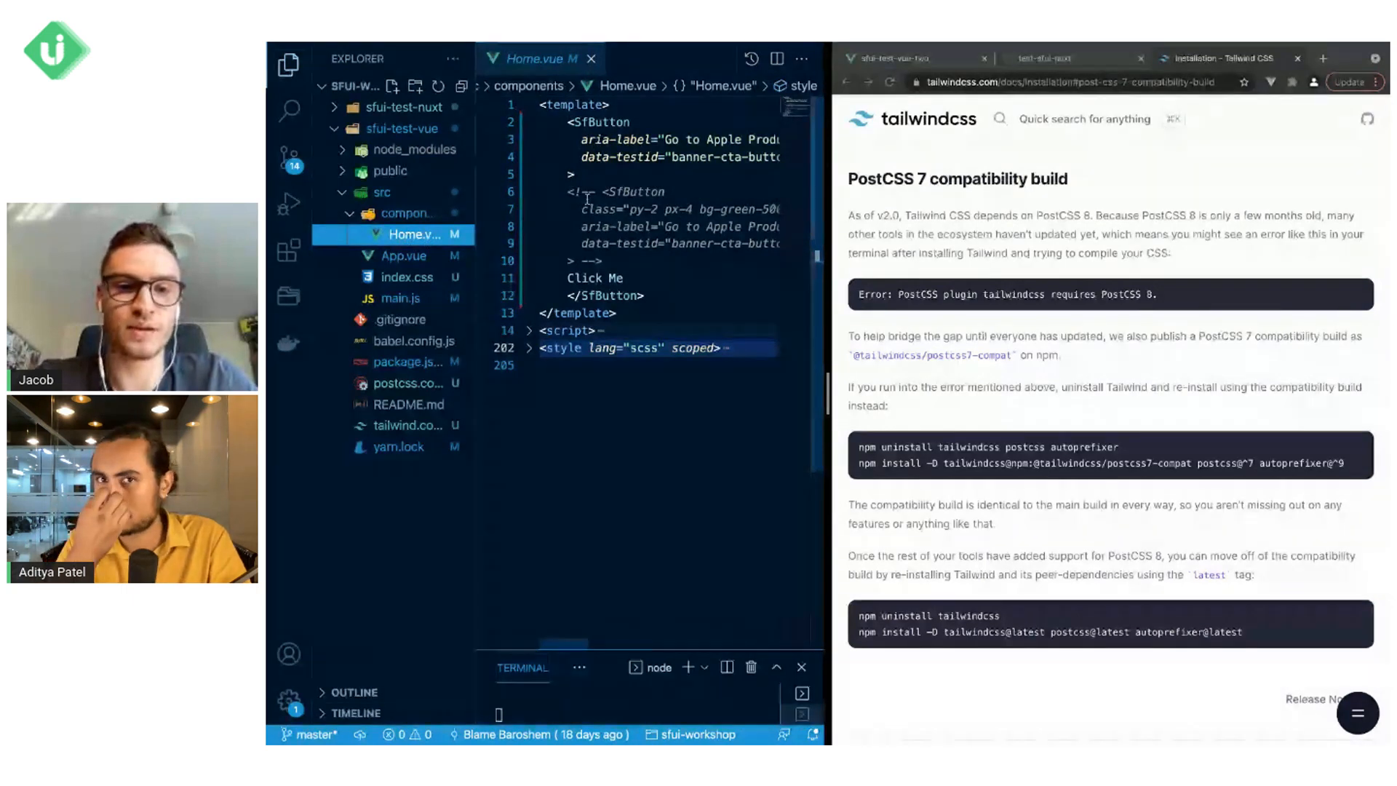
pyautogui.click(900, 58)
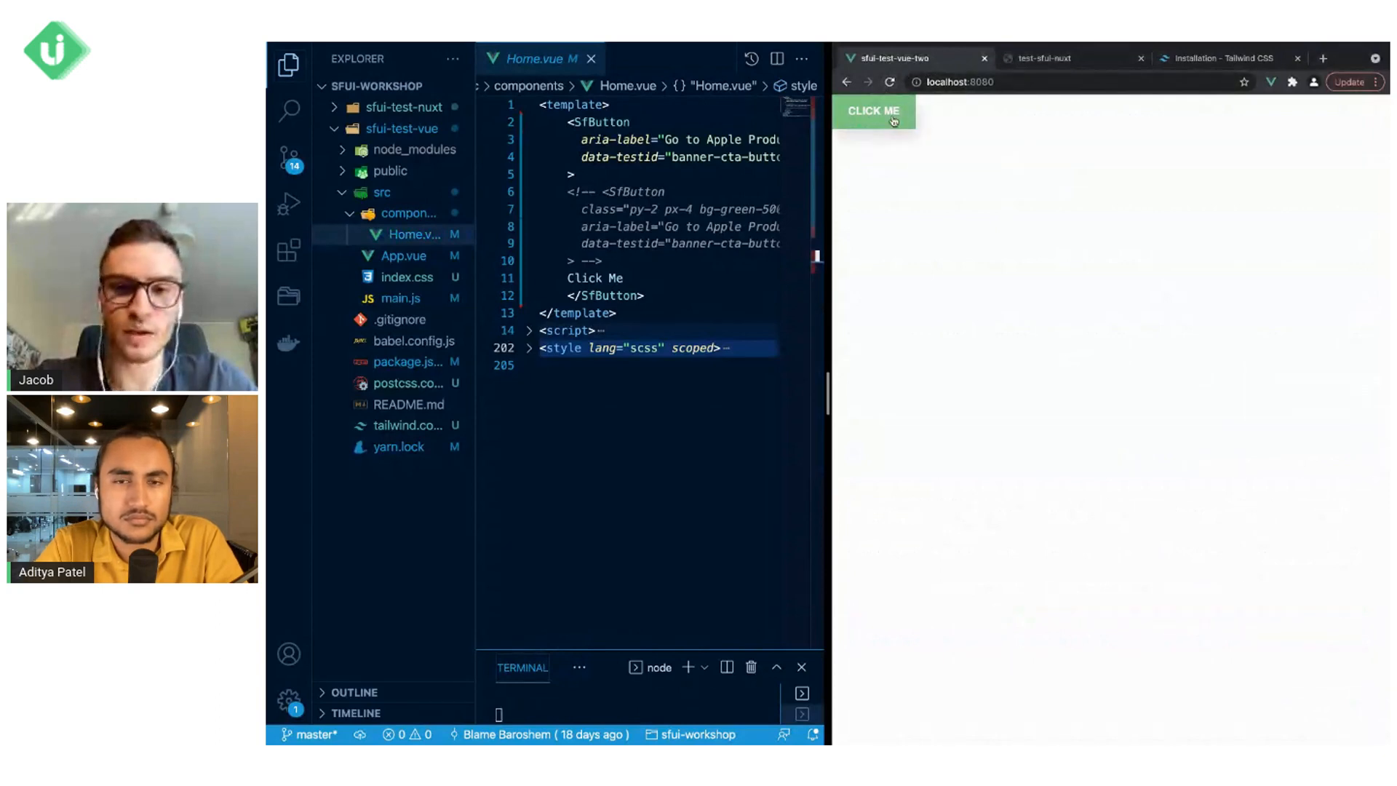
pyautogui.moveTo(898, 123)
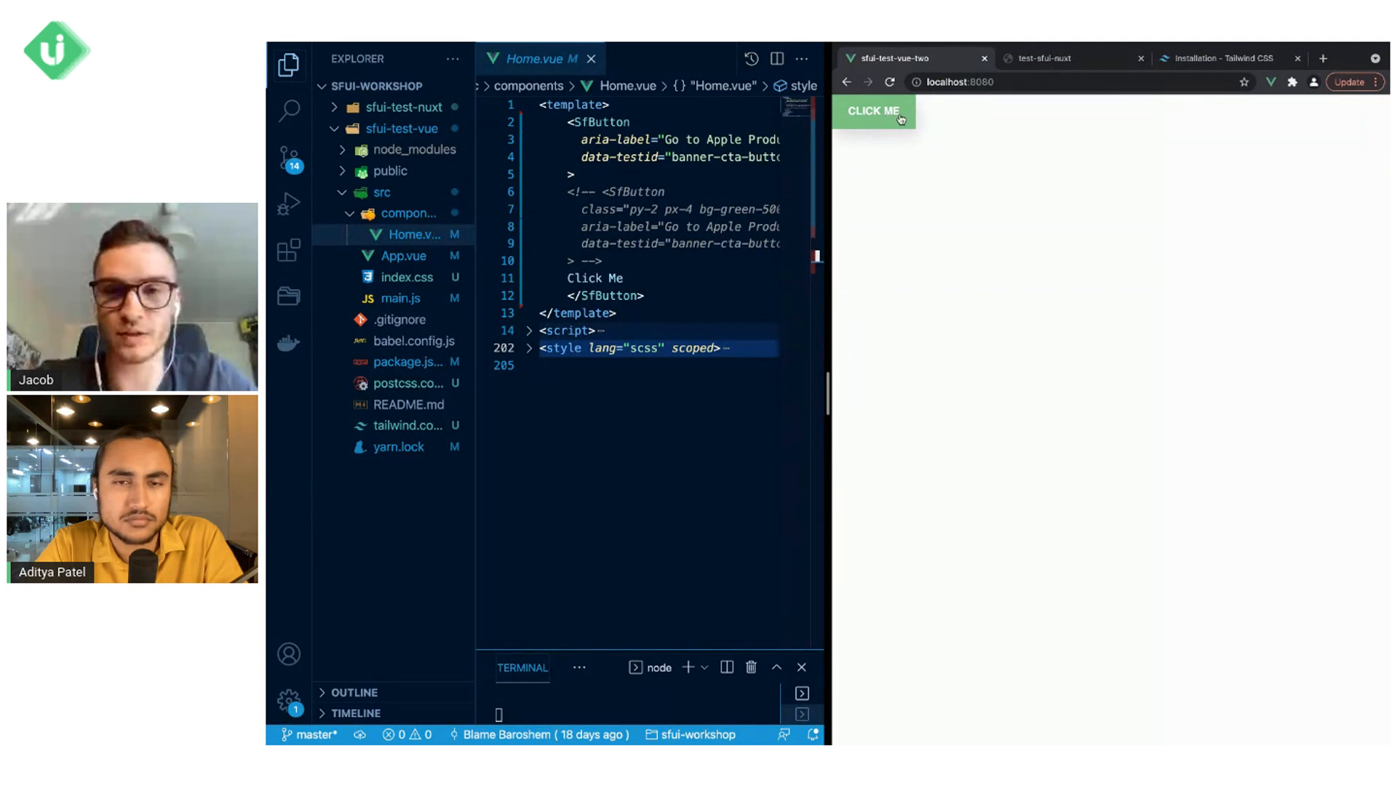
pyautogui.moveTo(889, 140)
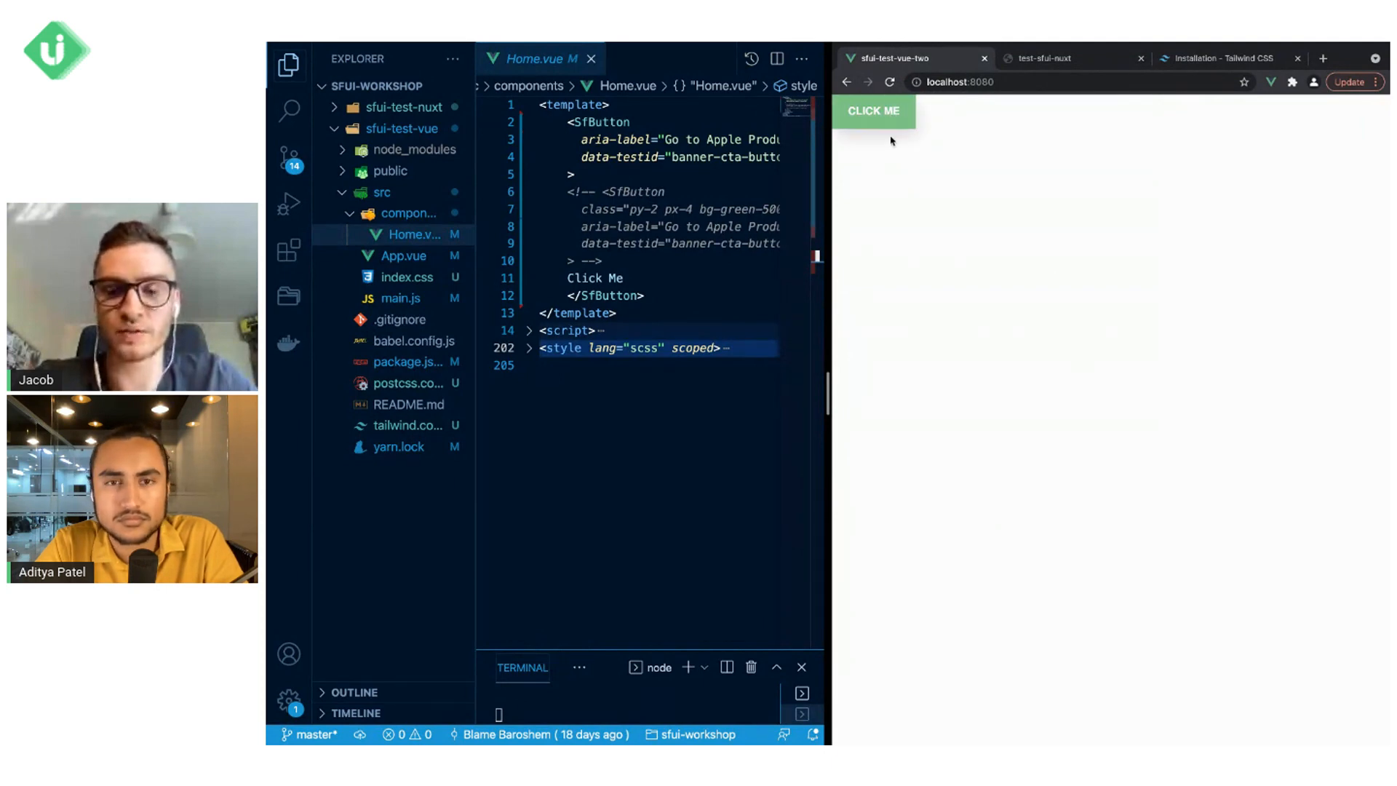
pyautogui.moveTo(873, 132)
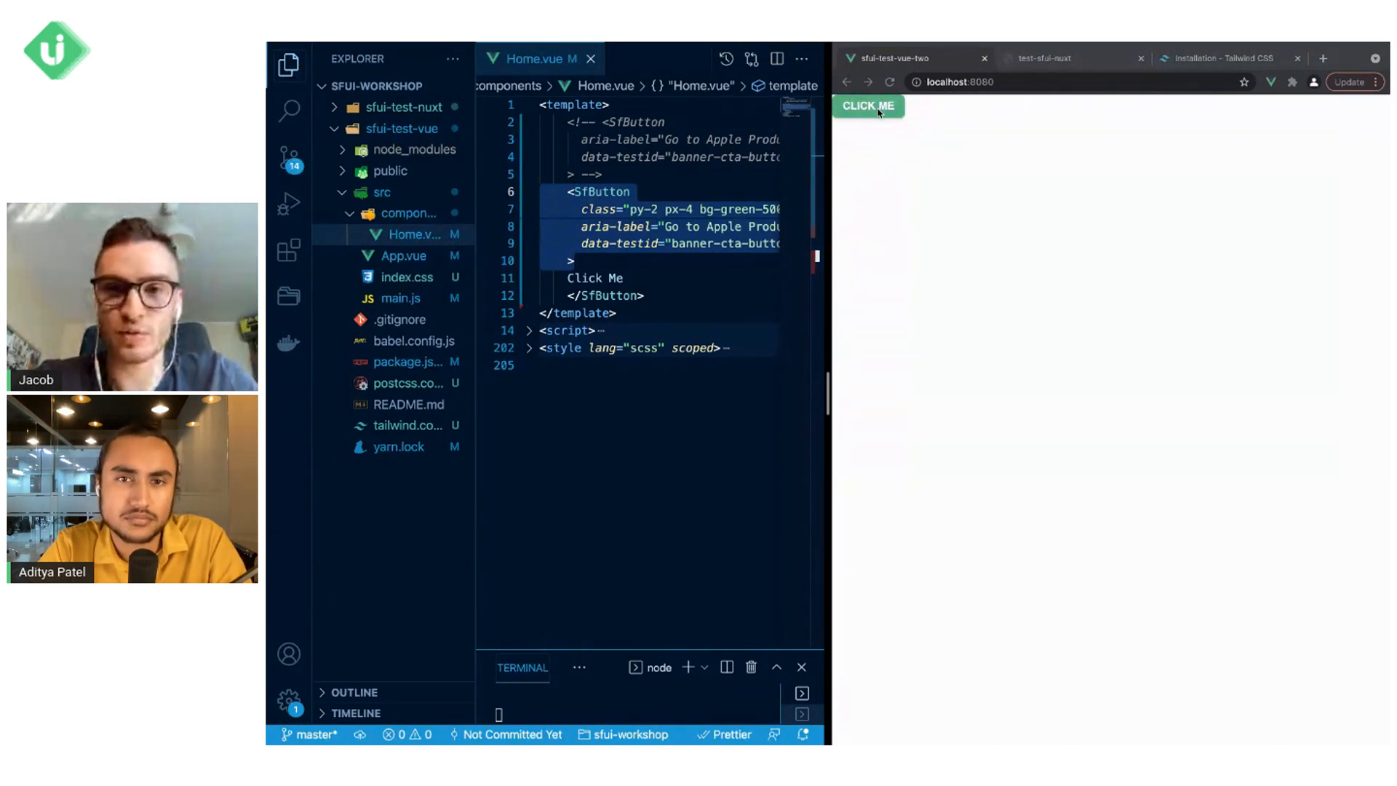
pyautogui.moveTo(868, 107)
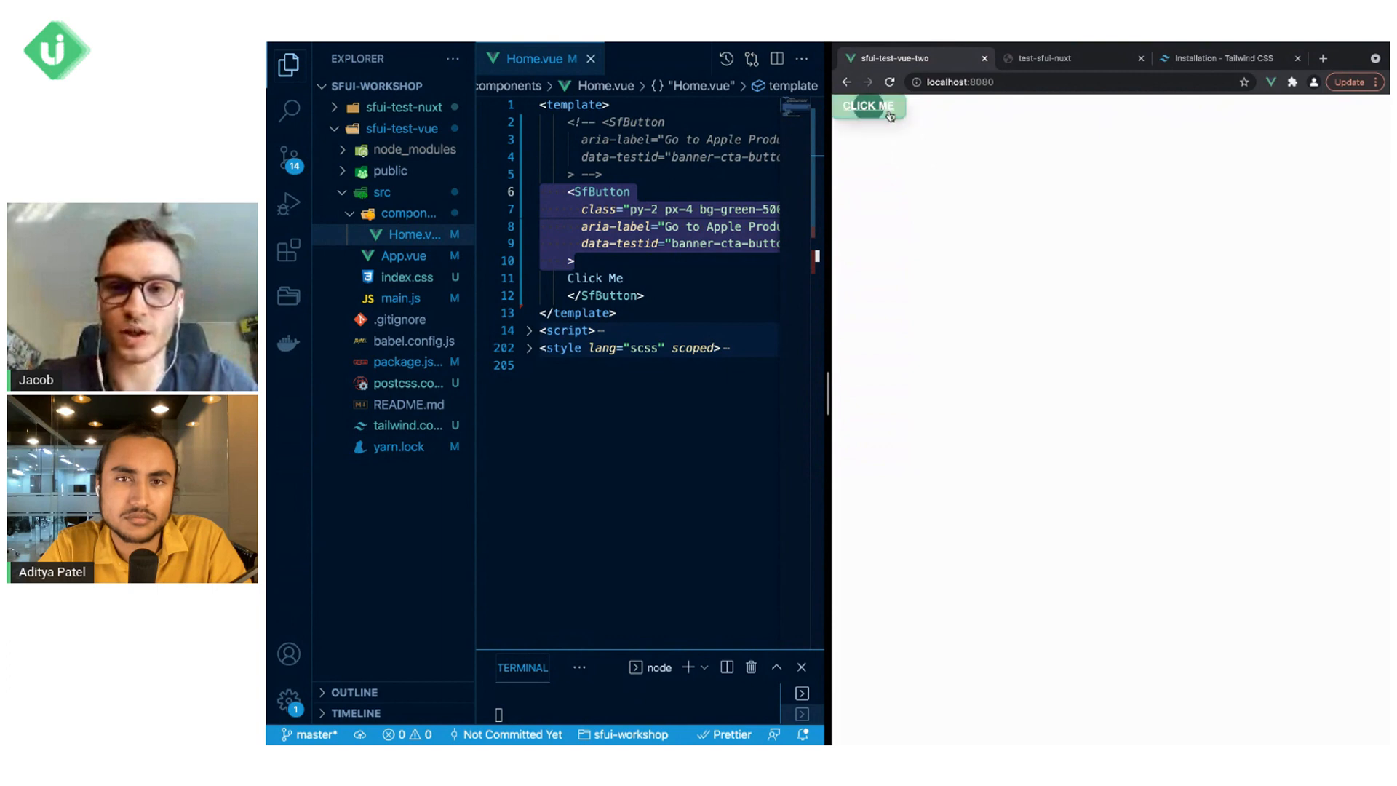
pyautogui.moveTo(929, 159)
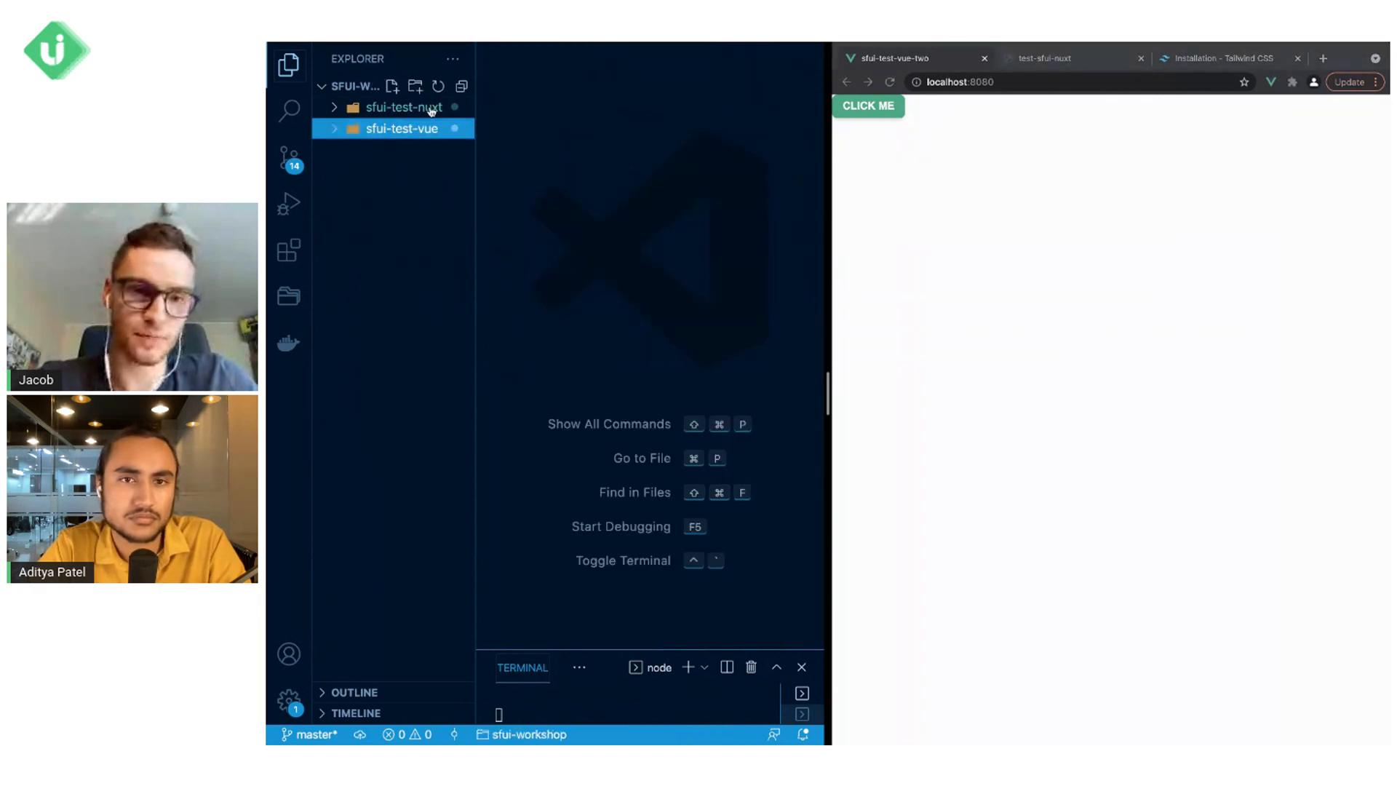
# - Expand the sfui-test-nuxt folder, bring up Tailwind's Nuxt.js installation guide in Chrome, and view nuxt.config.js
pyautogui.click(403, 107)
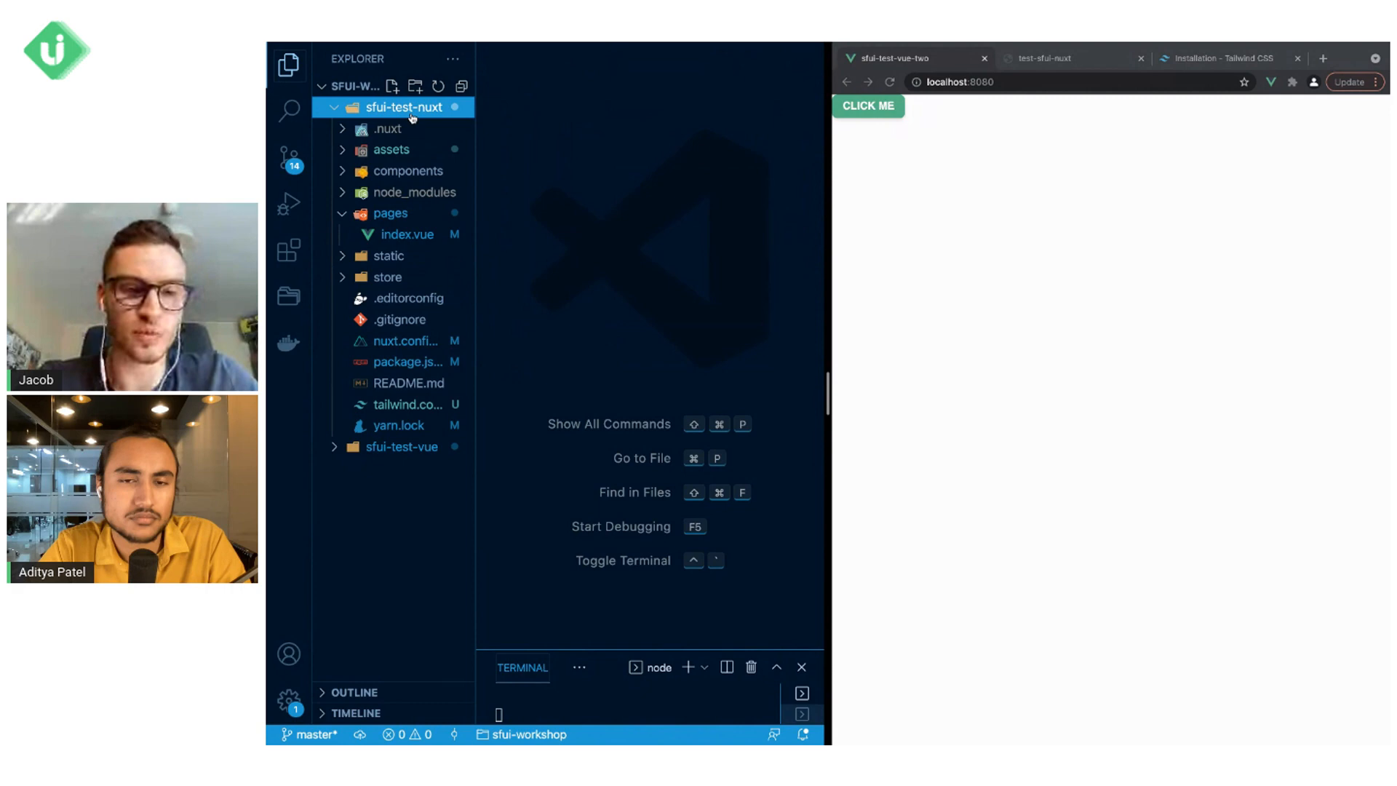
pyautogui.moveTo(423, 338)
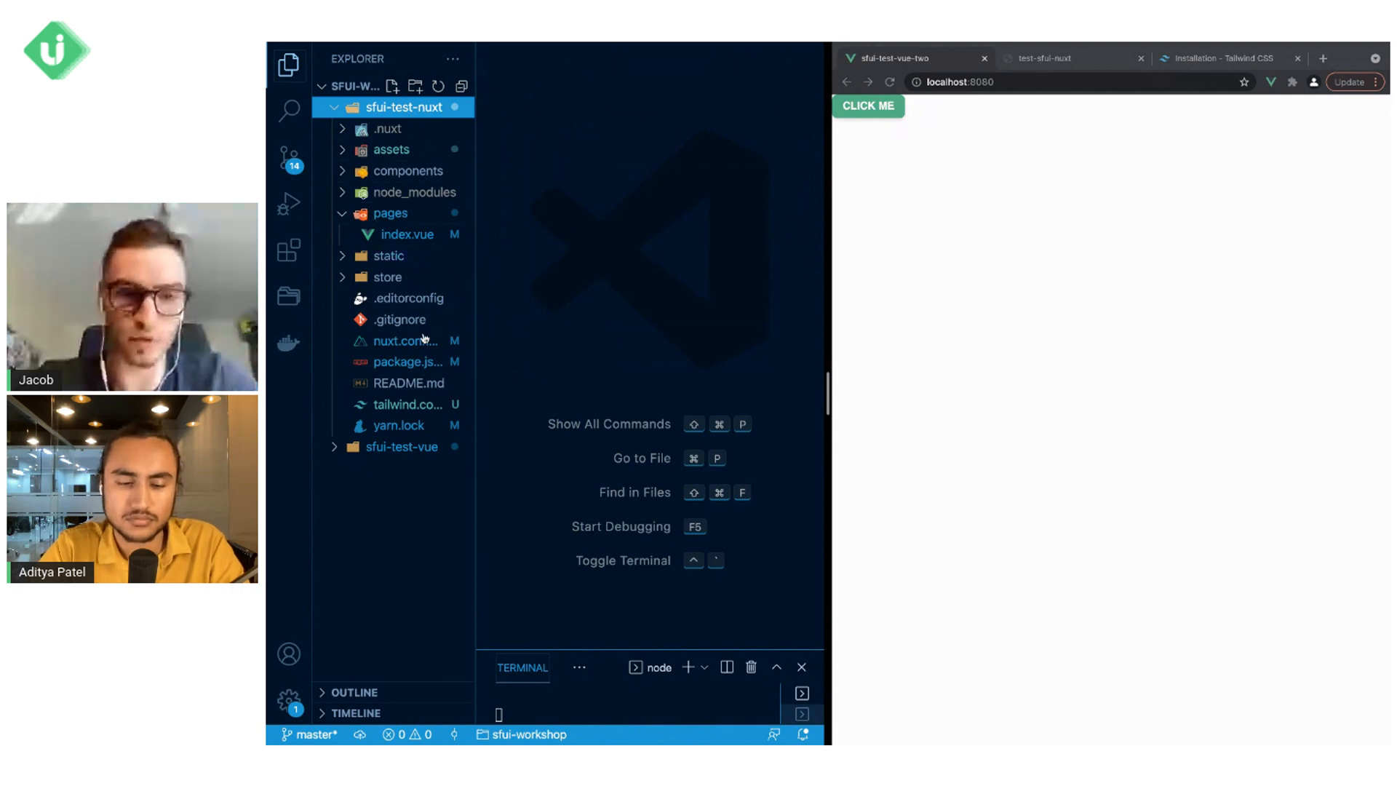
pyautogui.click(407, 360)
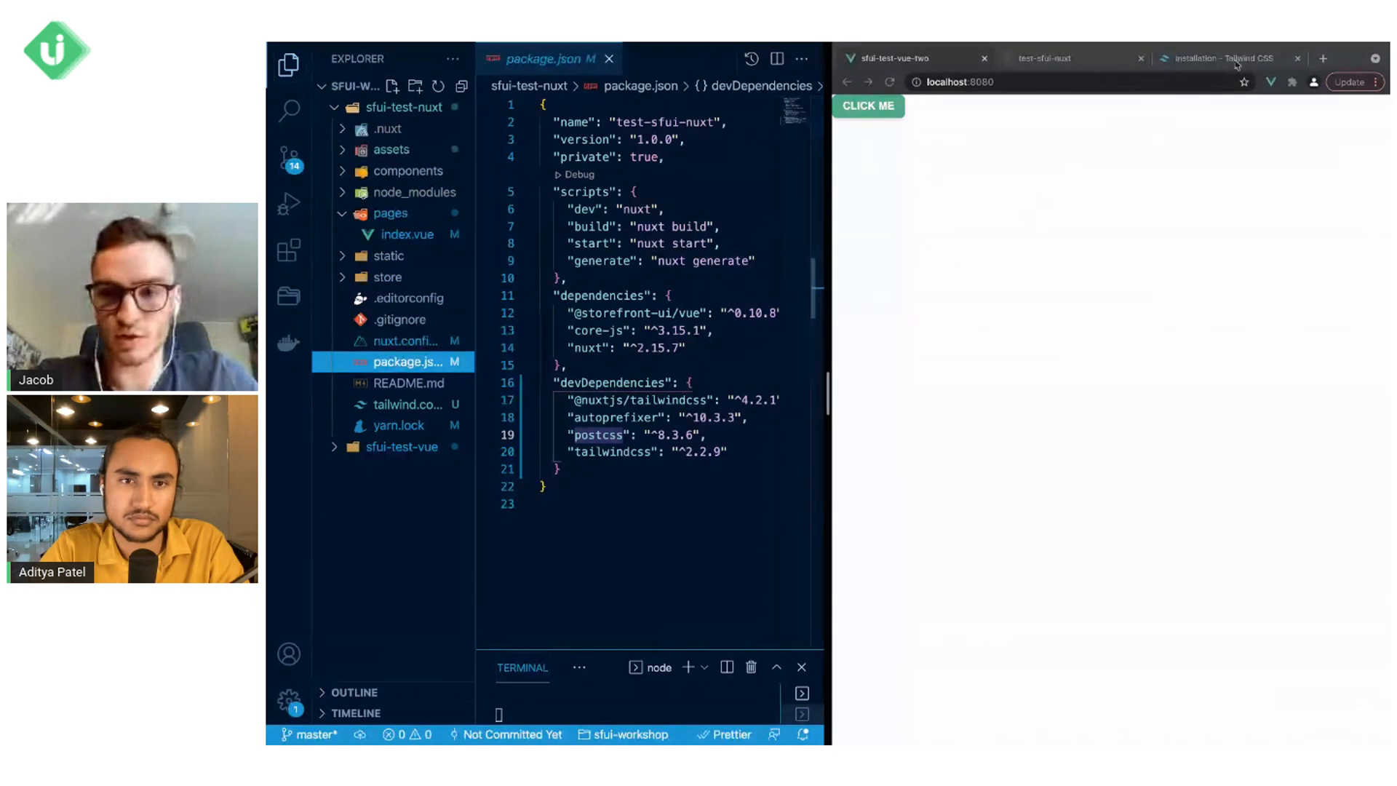
pyautogui.click(1229, 59)
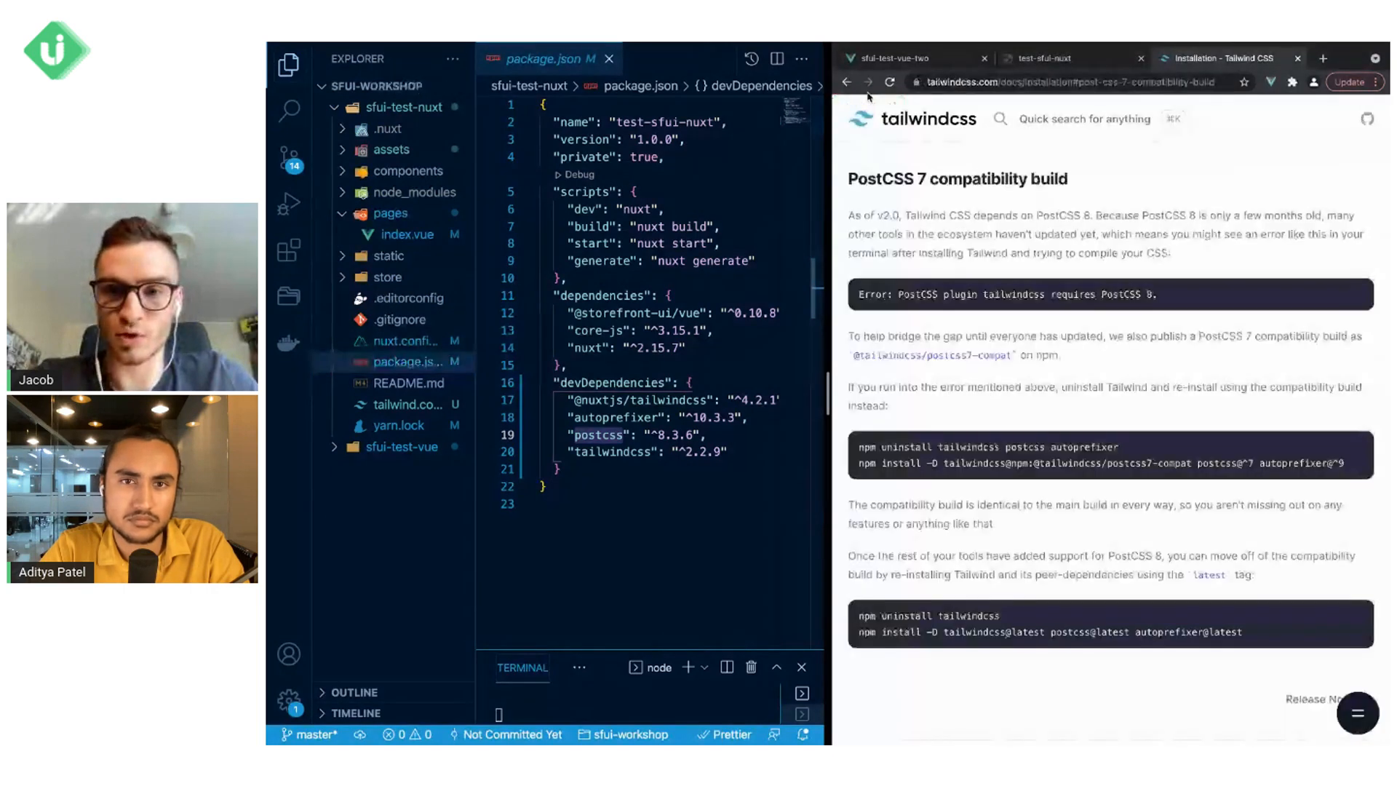
pyautogui.click(844, 81)
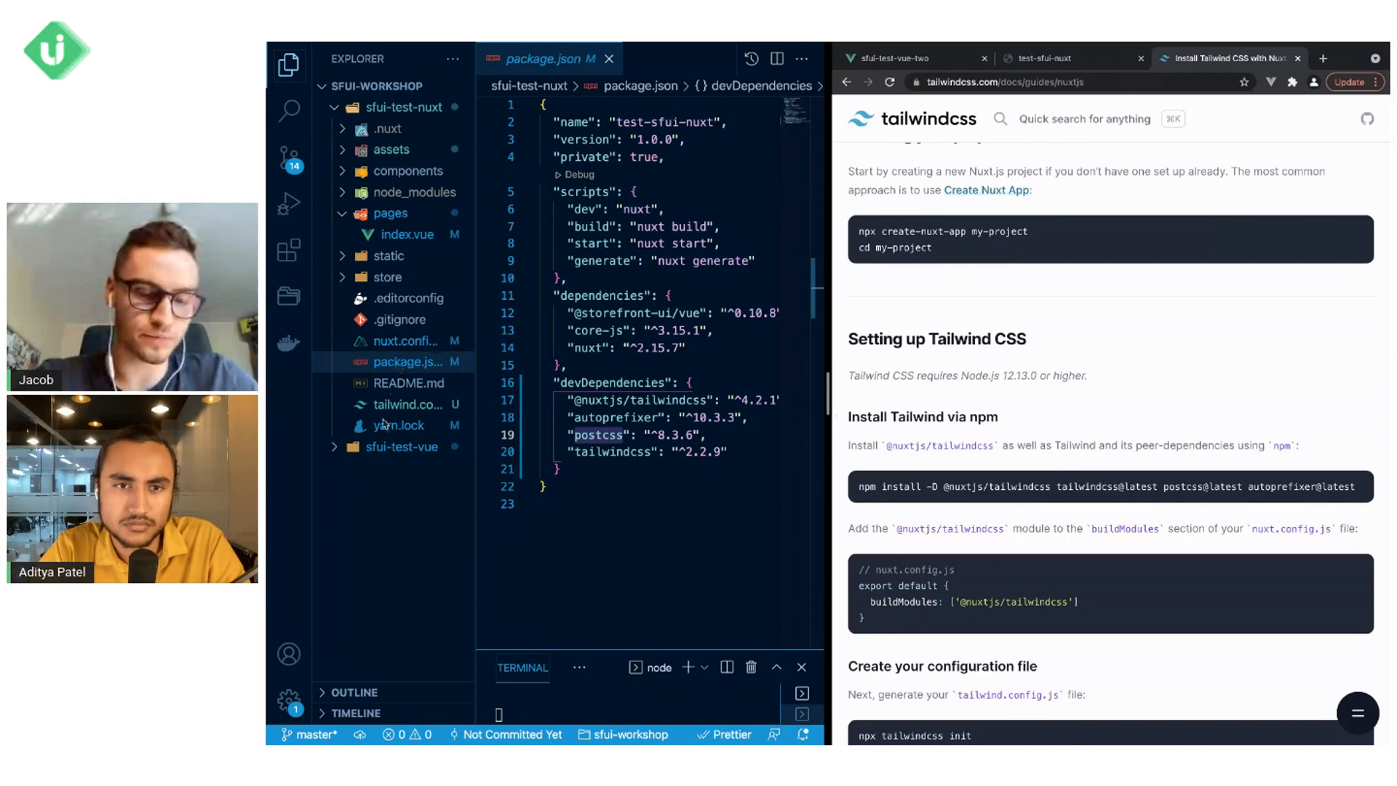
pyautogui.click(406, 341)
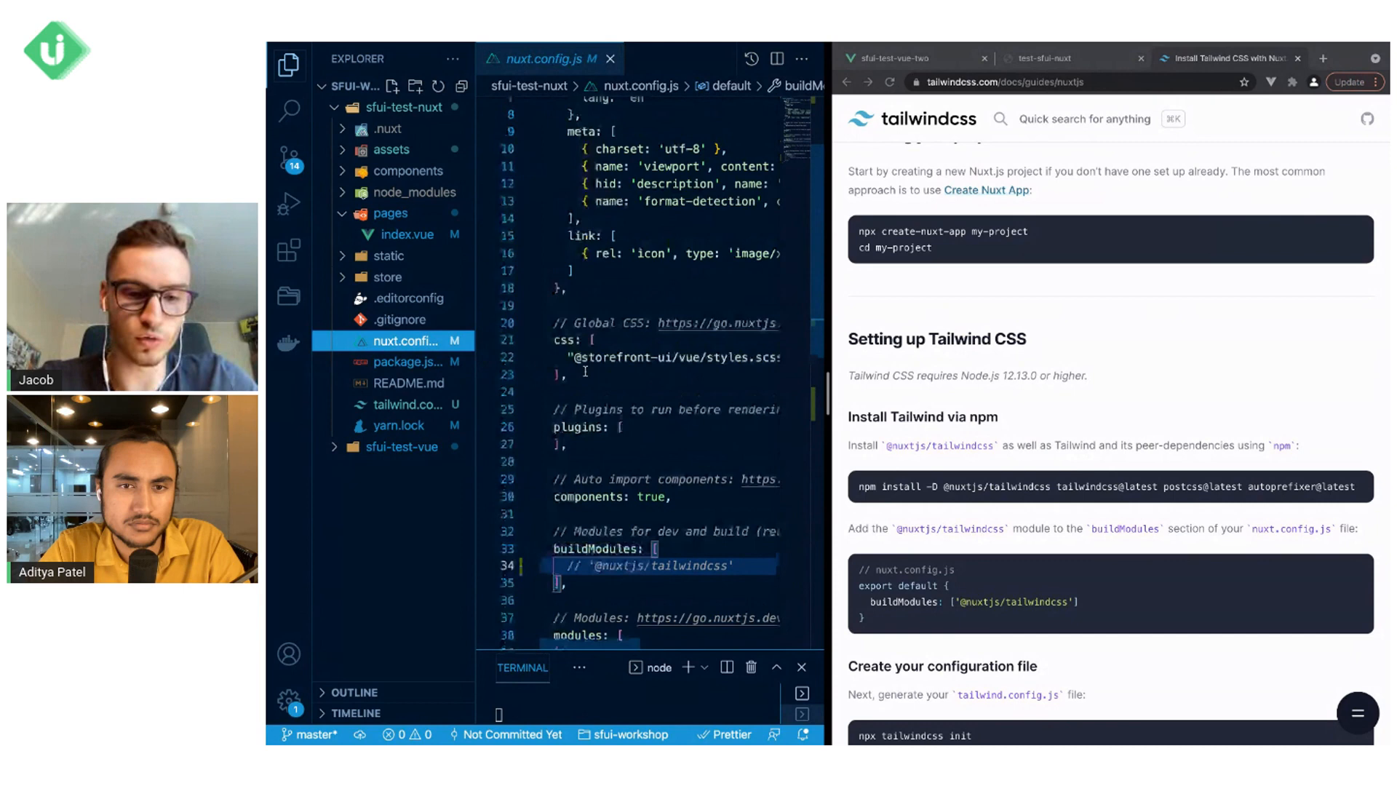
# - Review the Nuxt project's tailwind.config.js and its pages/index.vue with the SfButton markup
pyautogui.scroll(-3)
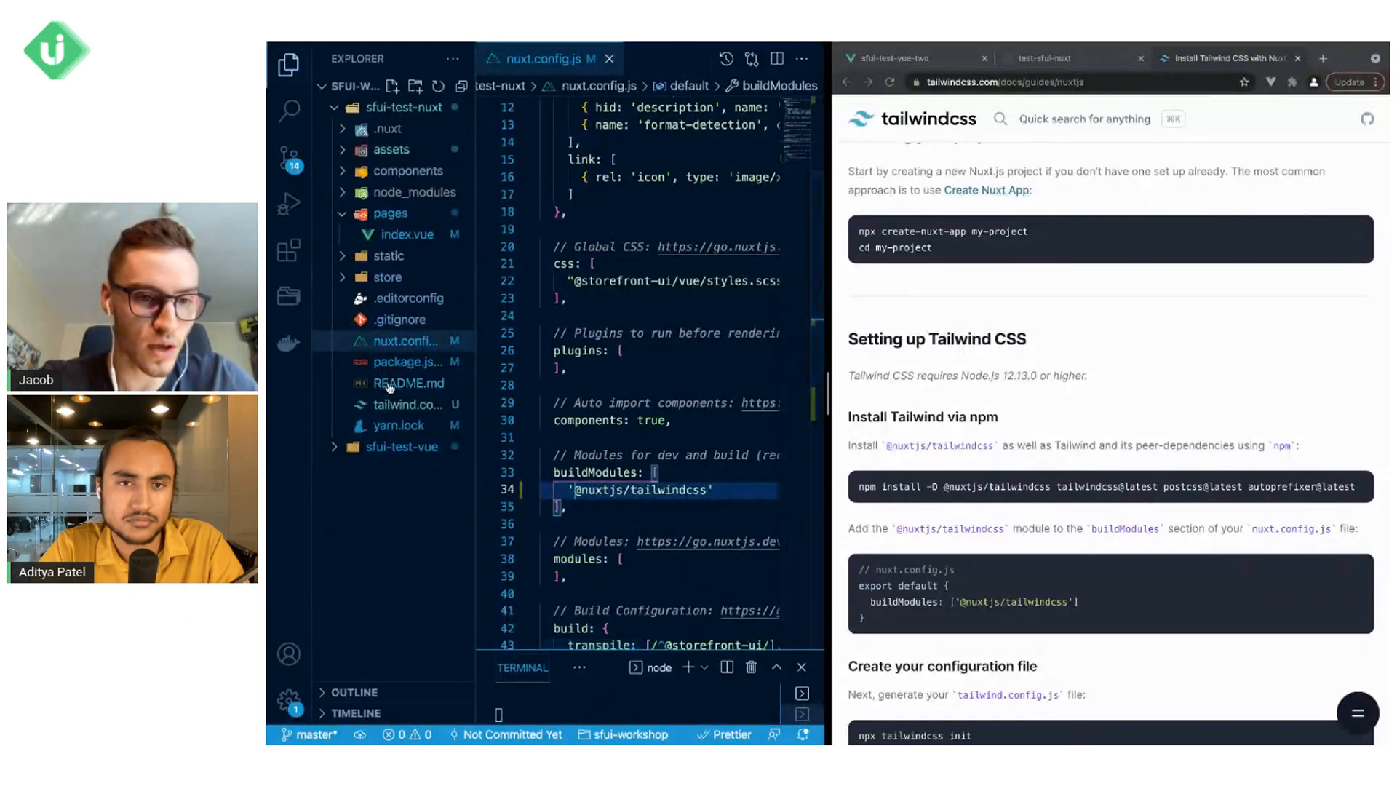
pyautogui.click(408, 405)
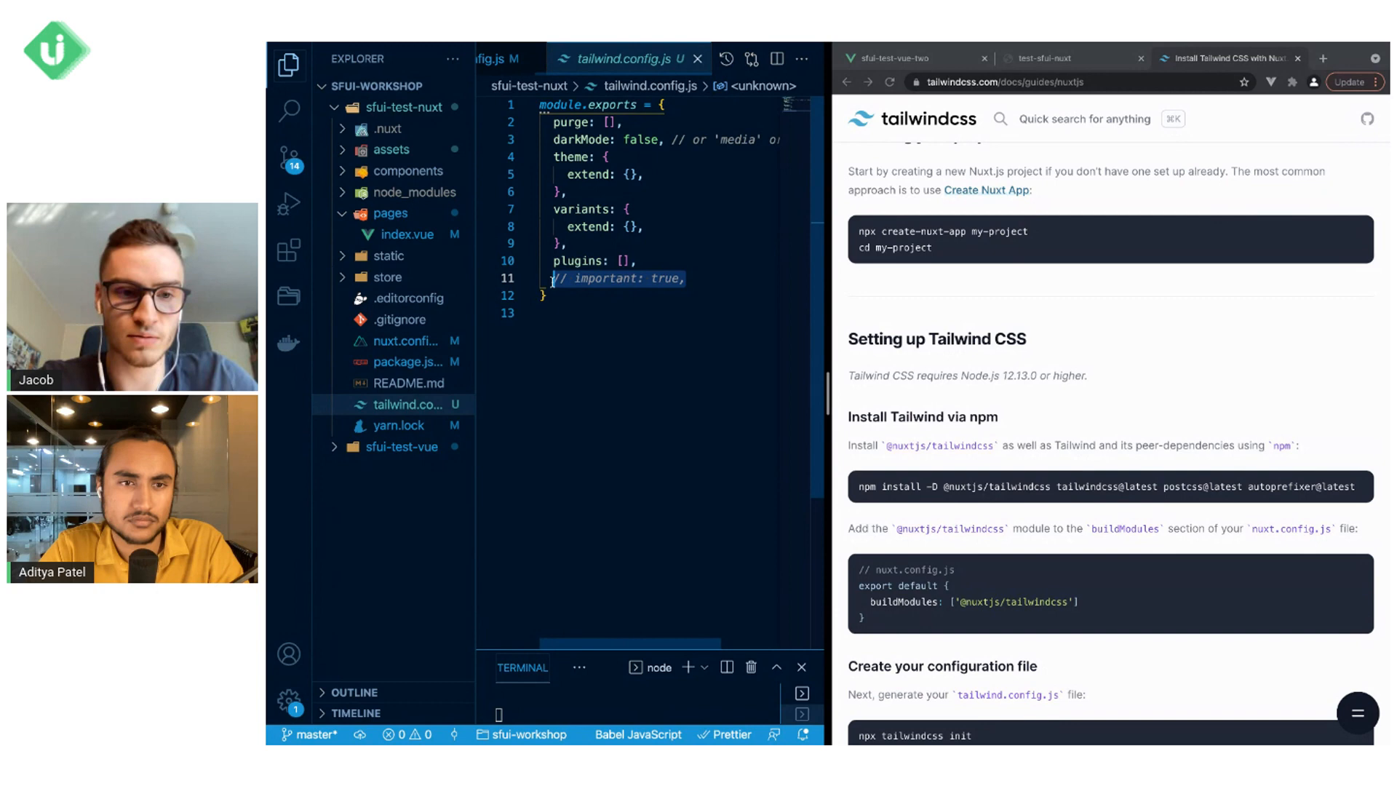
pyautogui.click(409, 234)
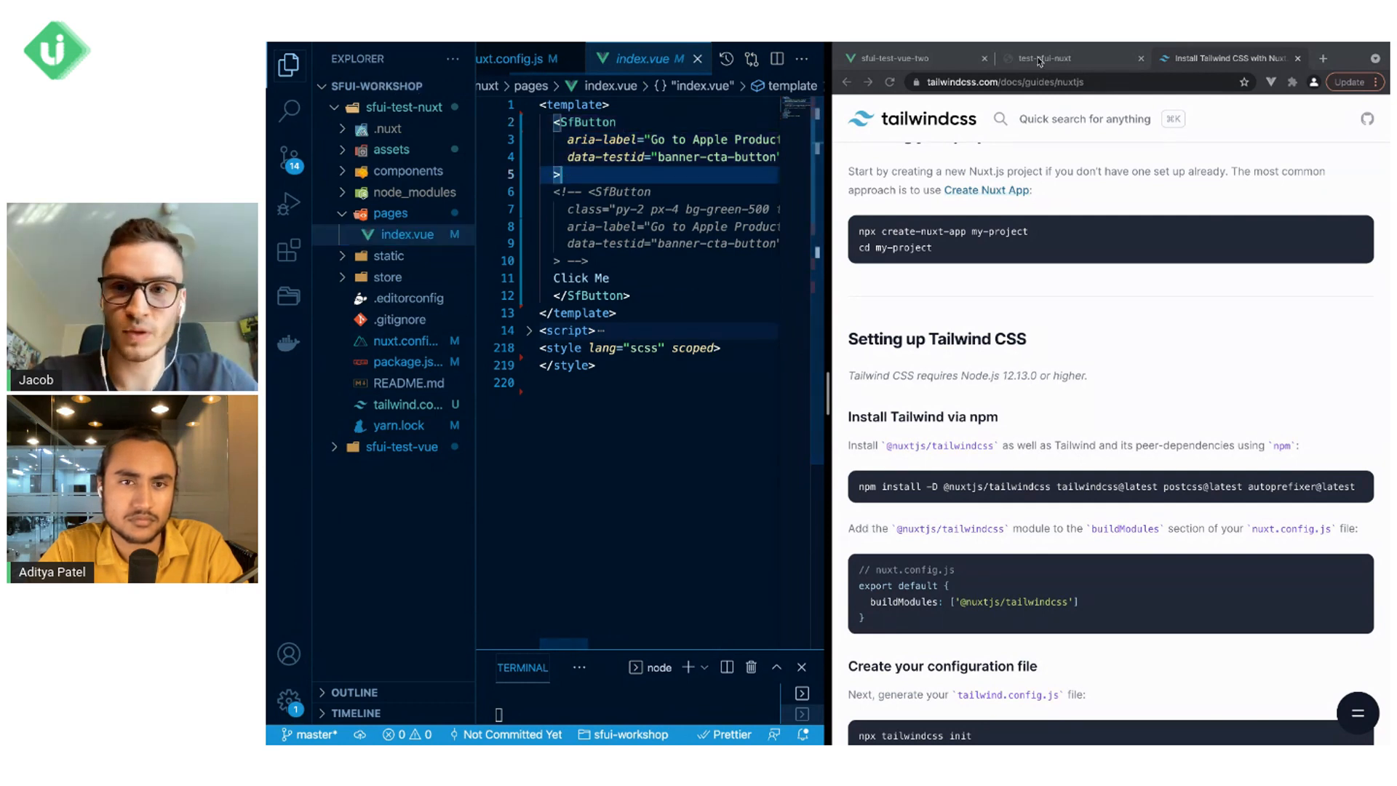
# - View the running Nuxt app on localhost:3000, which shows the postcss-custom-properties build error
pyautogui.click(1064, 58)
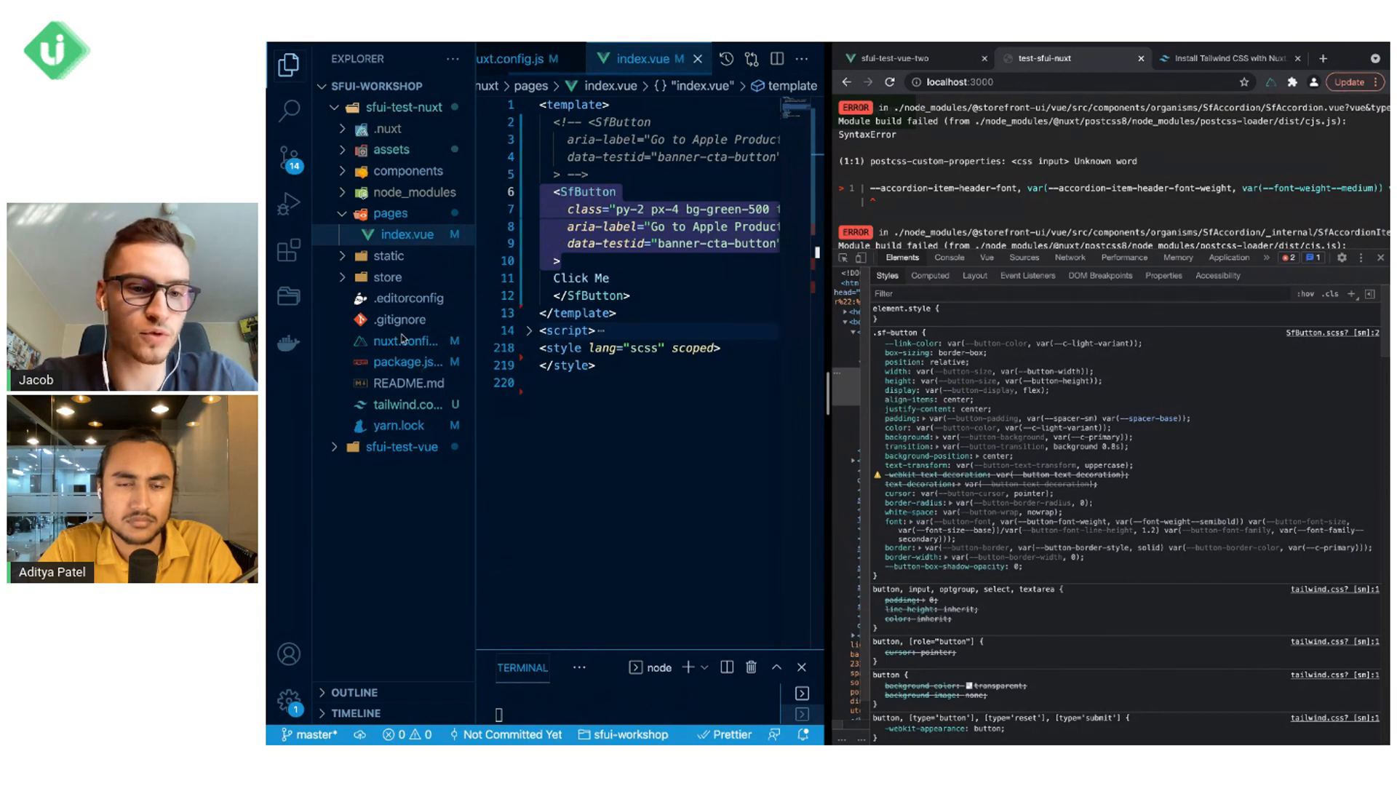
# - Uncomment the build.postcss plugins block loading 'postcss-custom-properties' in nuxt.config.js, then return to index.vue
pyautogui.click(408, 341)
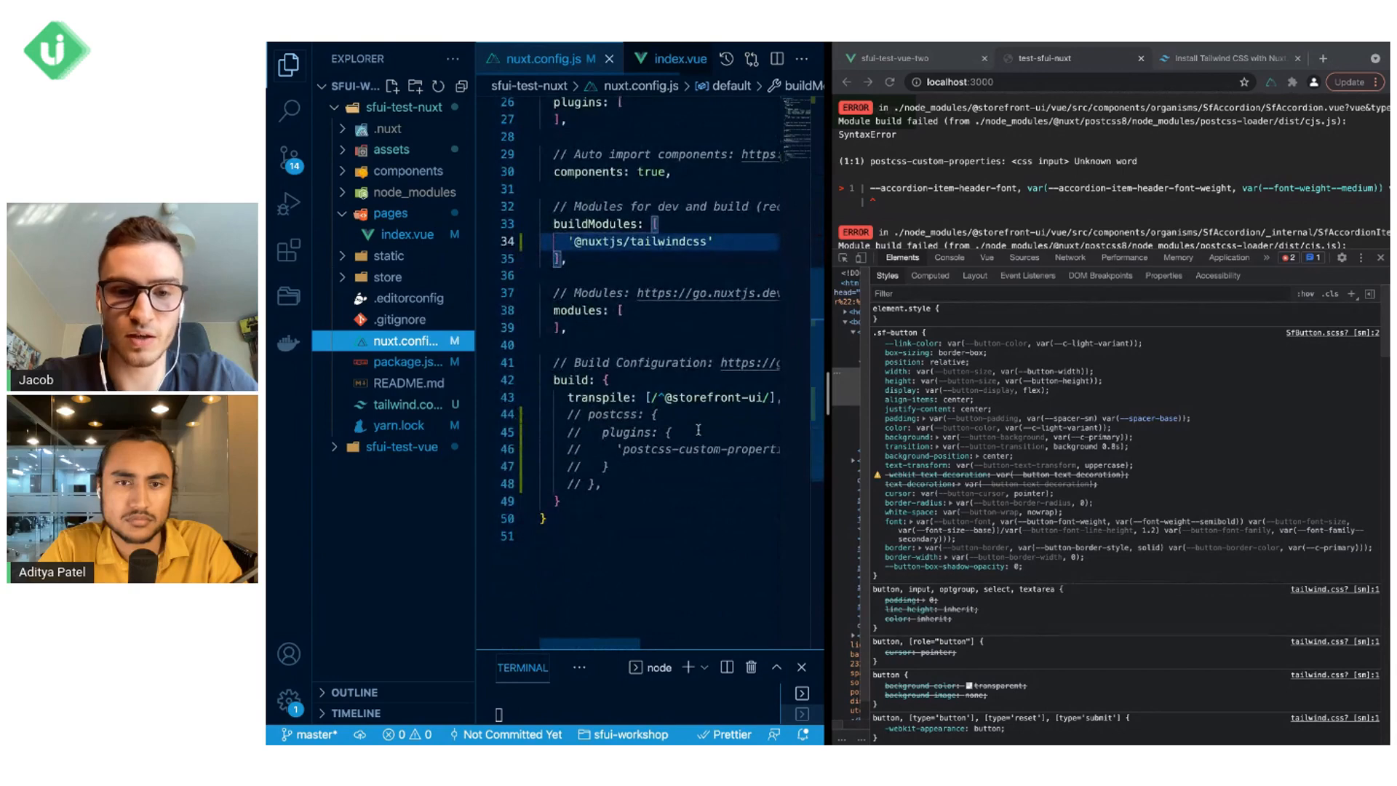
pyautogui.click(572, 380)
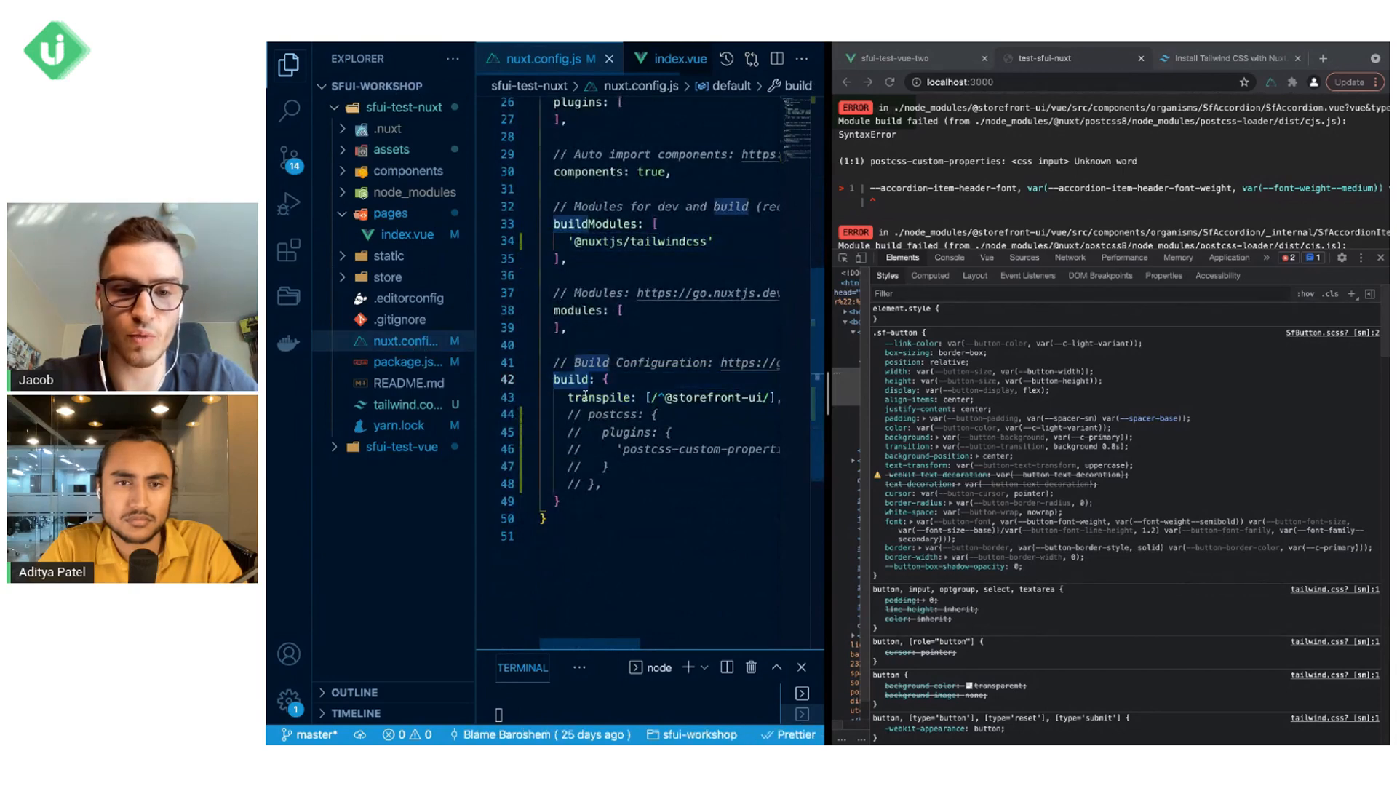
pyautogui.click(606, 397)
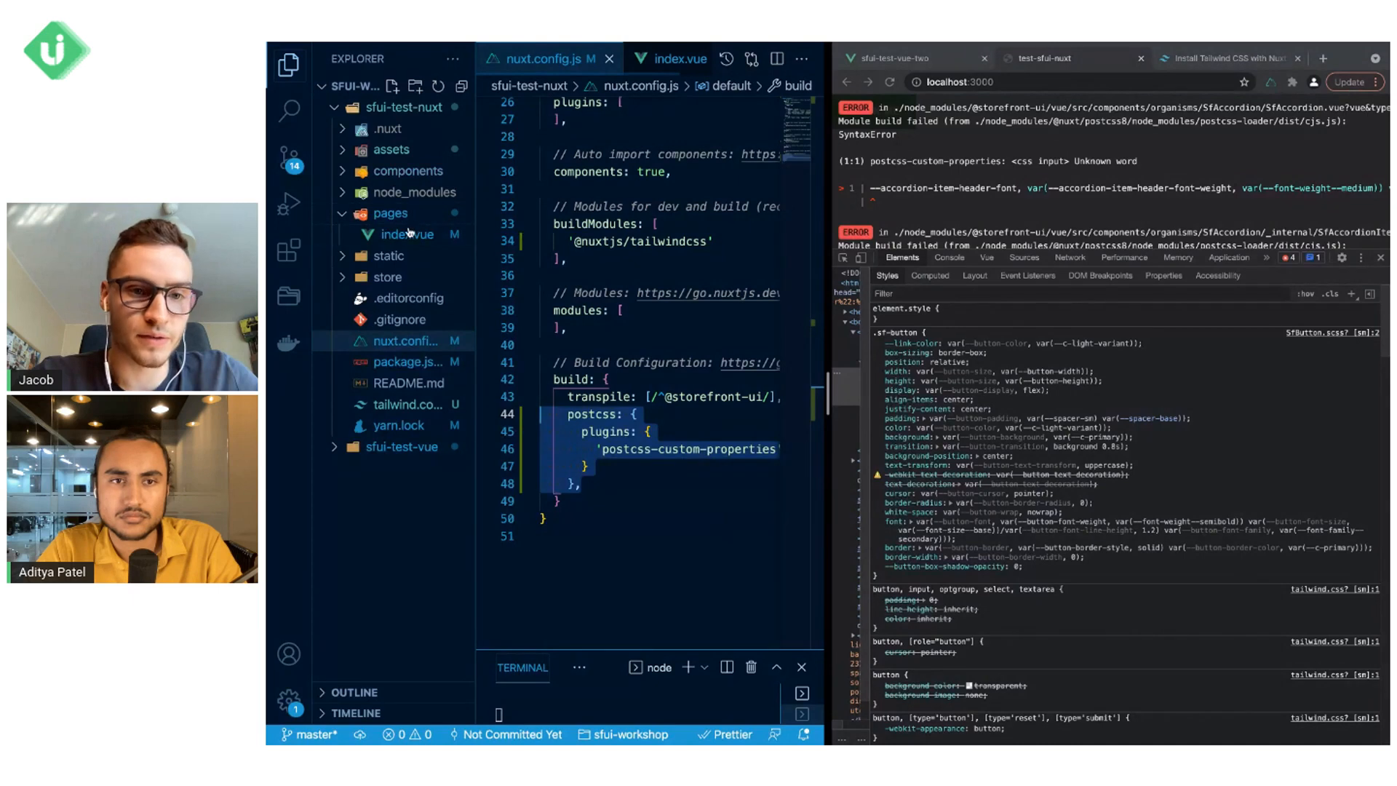
pyautogui.click(408, 234)
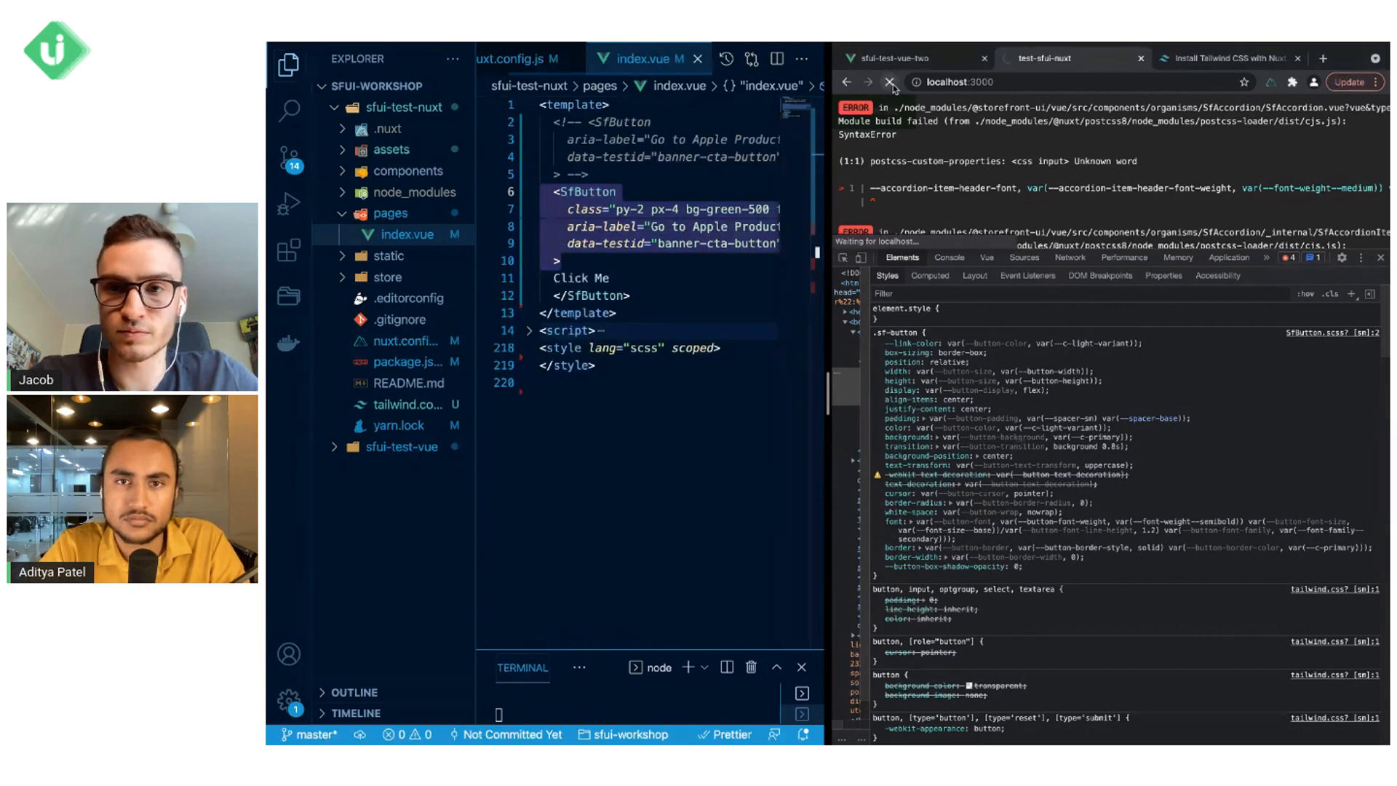
pyautogui.moveTo(891, 83)
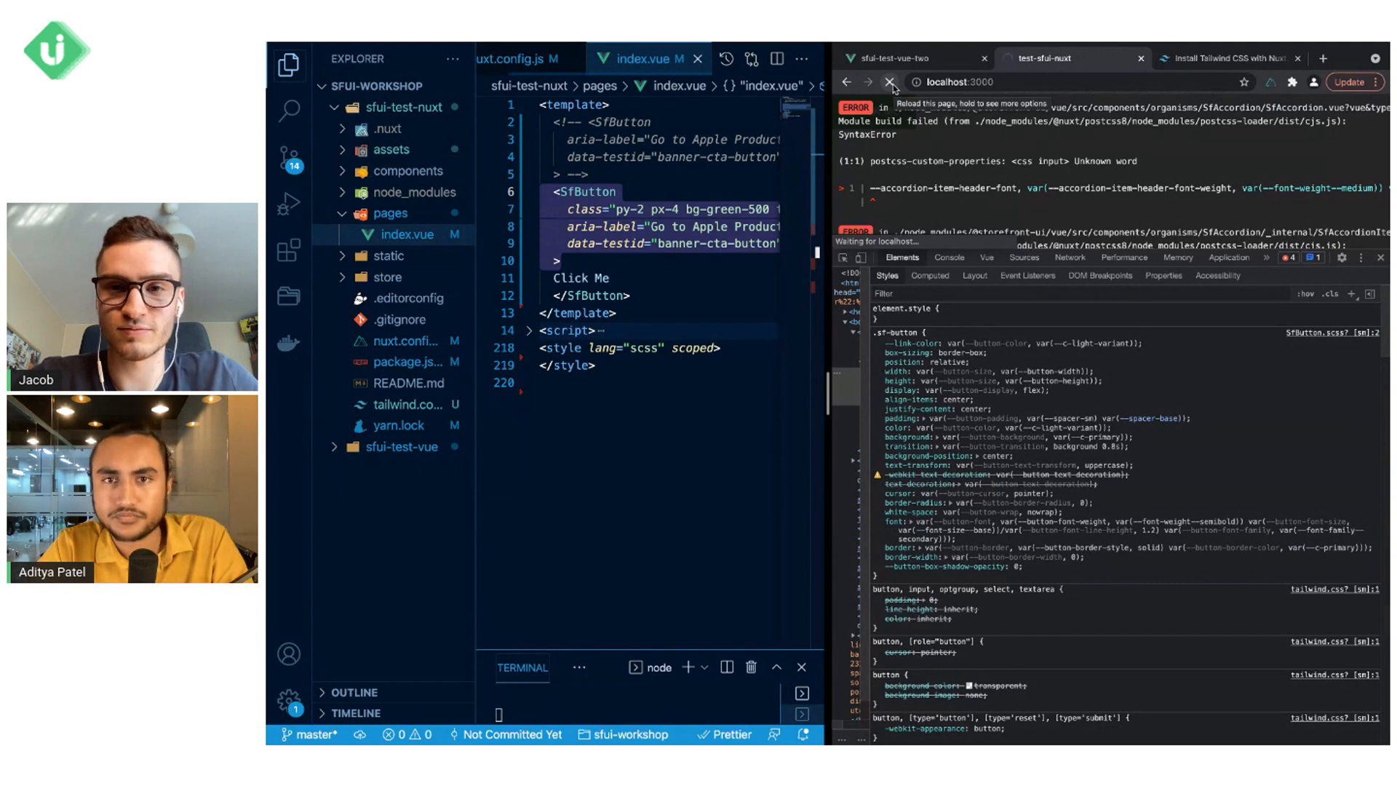
# - Reload localhost:3000 so the Nuxt app renders the green CLICK ME button without build errors
pyautogui.click(891, 81)
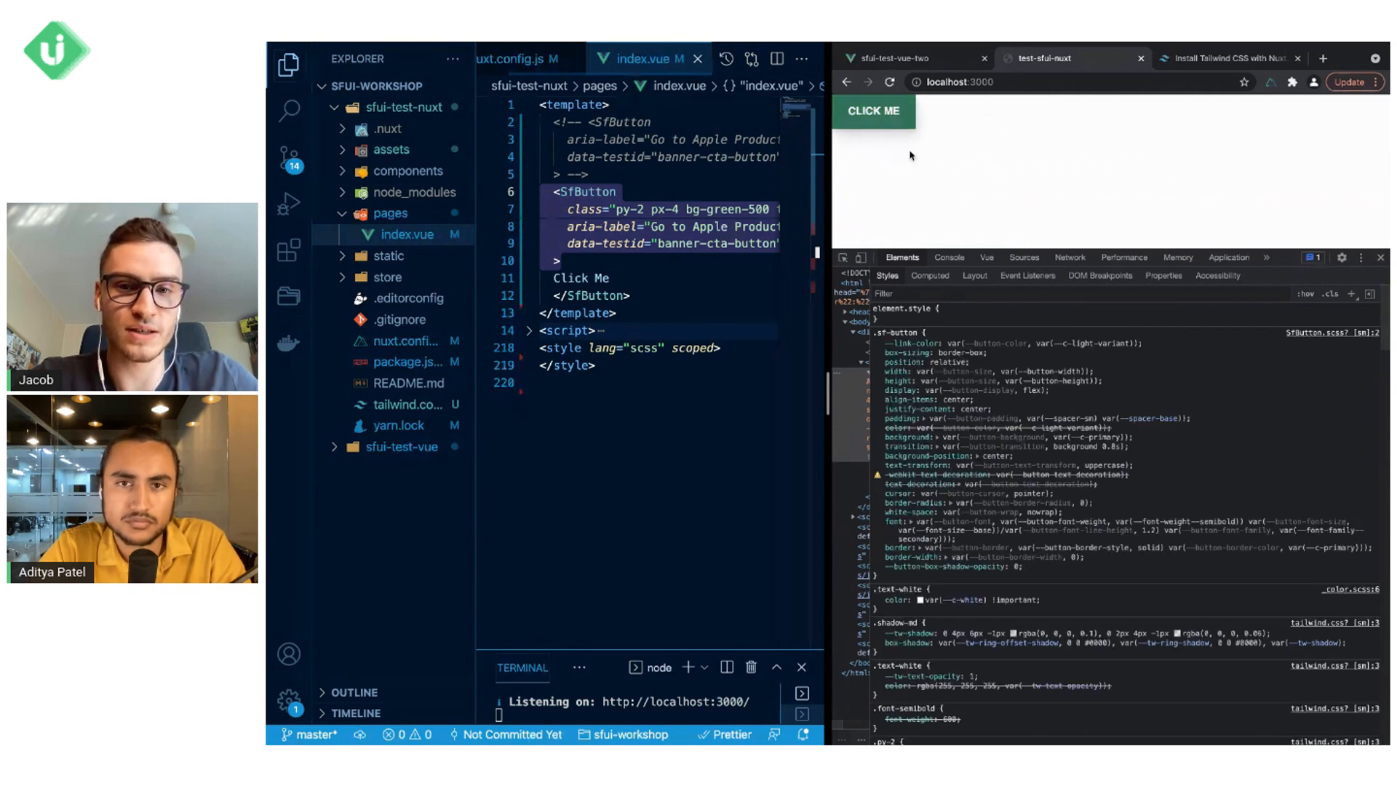
pyautogui.moveTo(1005, 184)
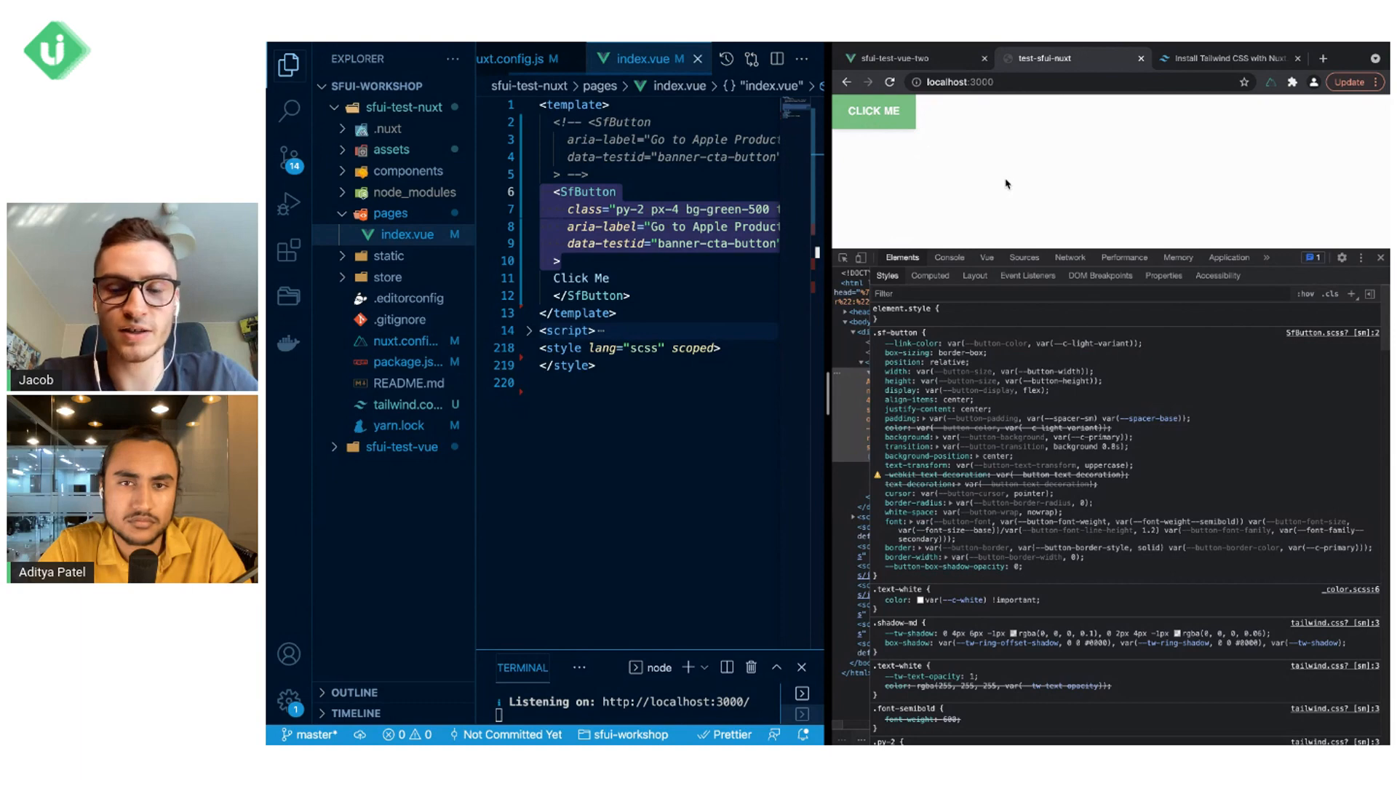
pyautogui.moveTo(637, 257)
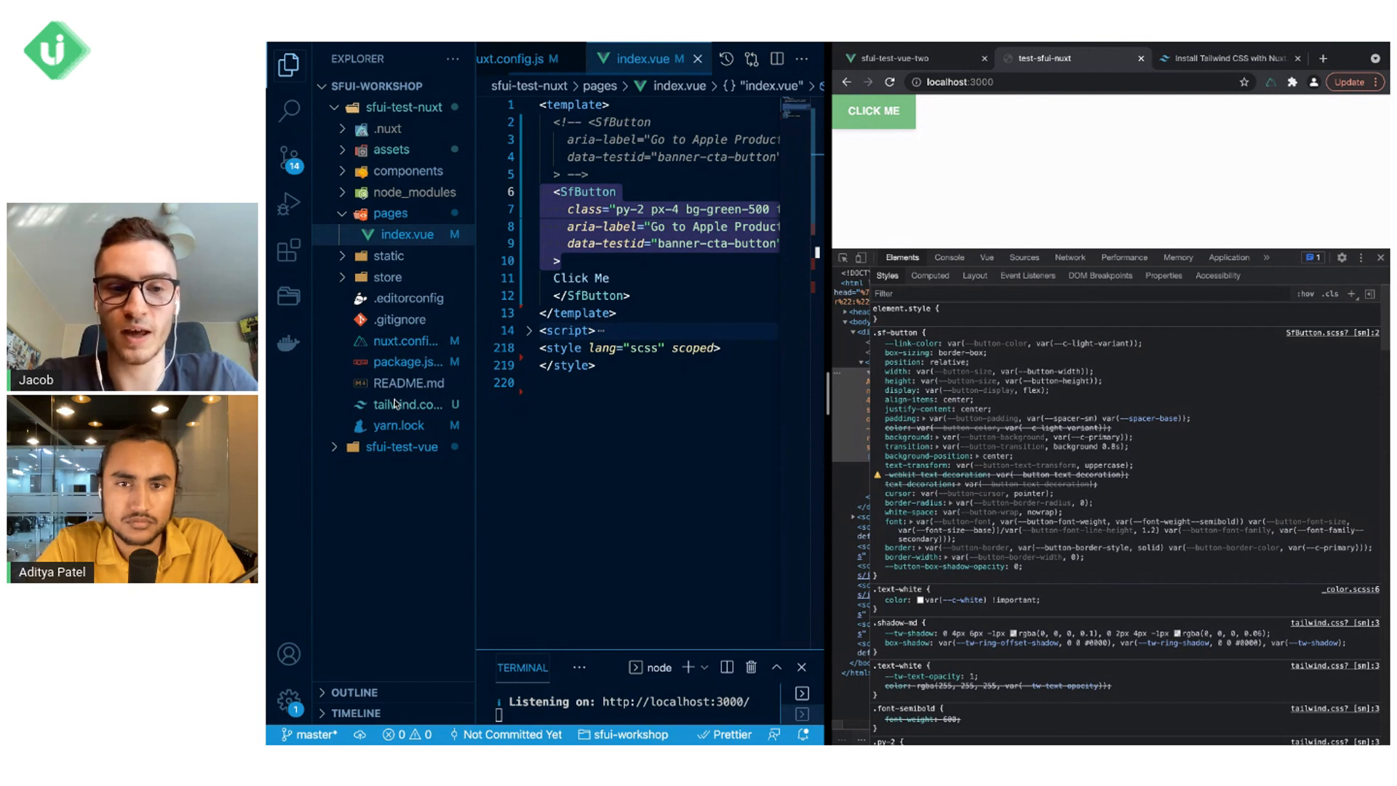
pyautogui.moveTo(402, 400)
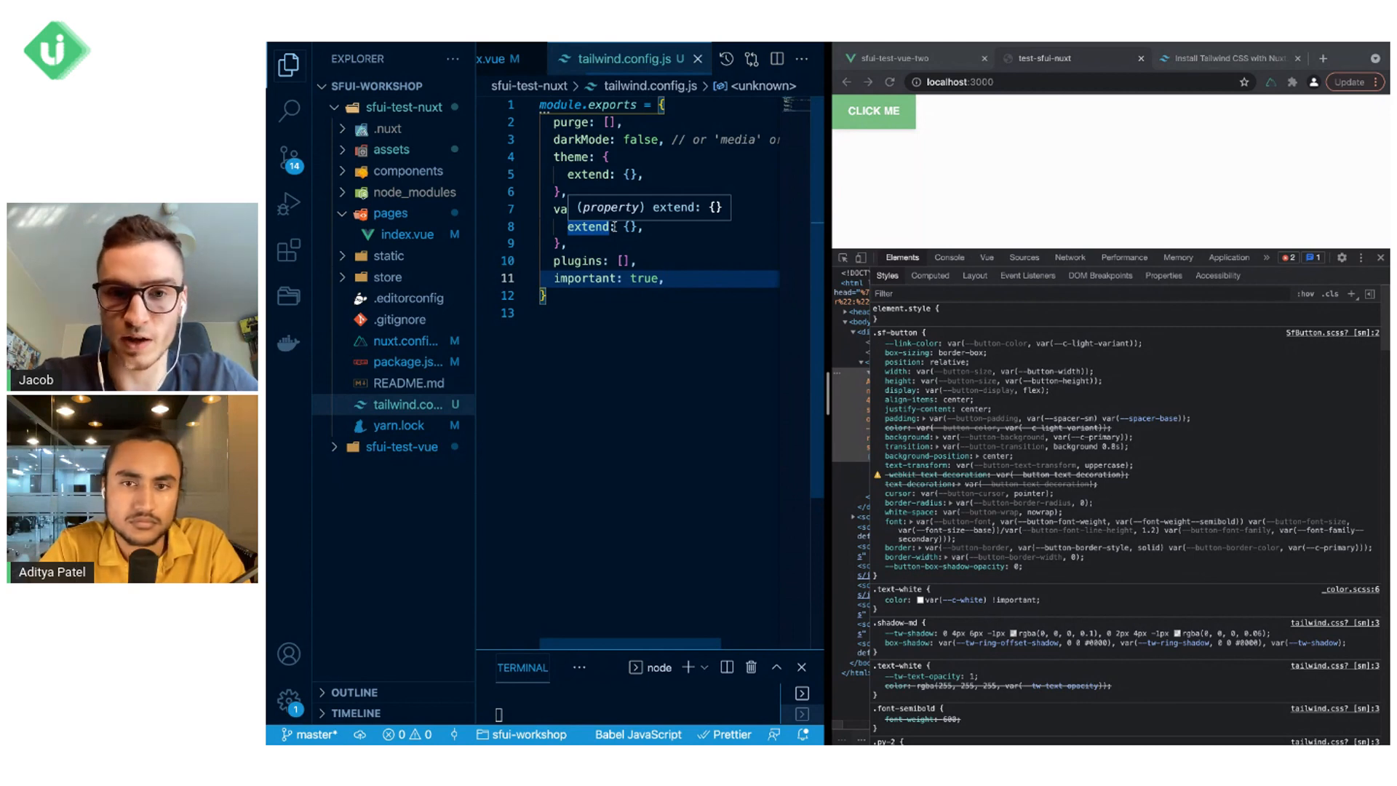
# - Reload localhost:3000 twice so the CLICK ME button picks up Tailwind's !important green styles
pyautogui.click(889, 81)
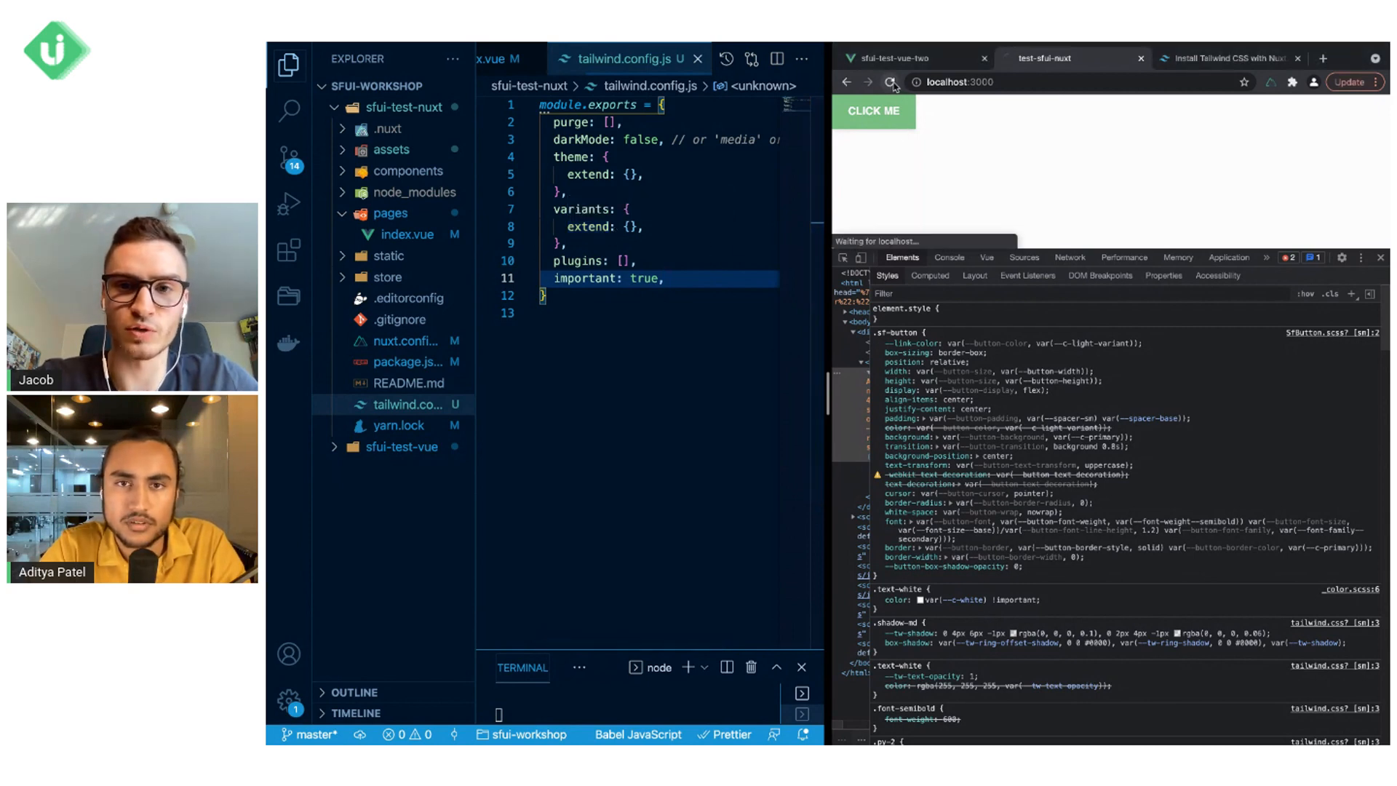
pyautogui.moveTo(889, 82)
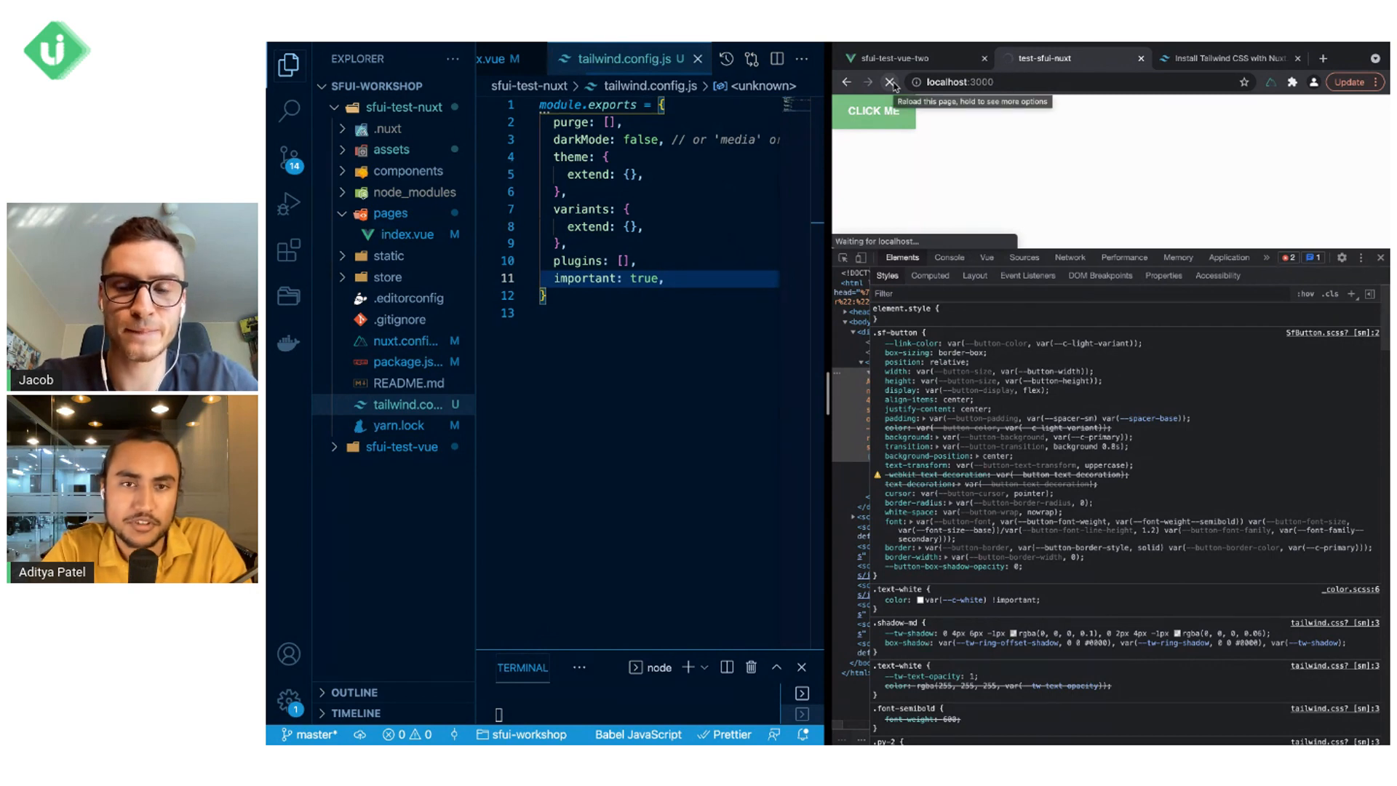
pyautogui.click(892, 82)
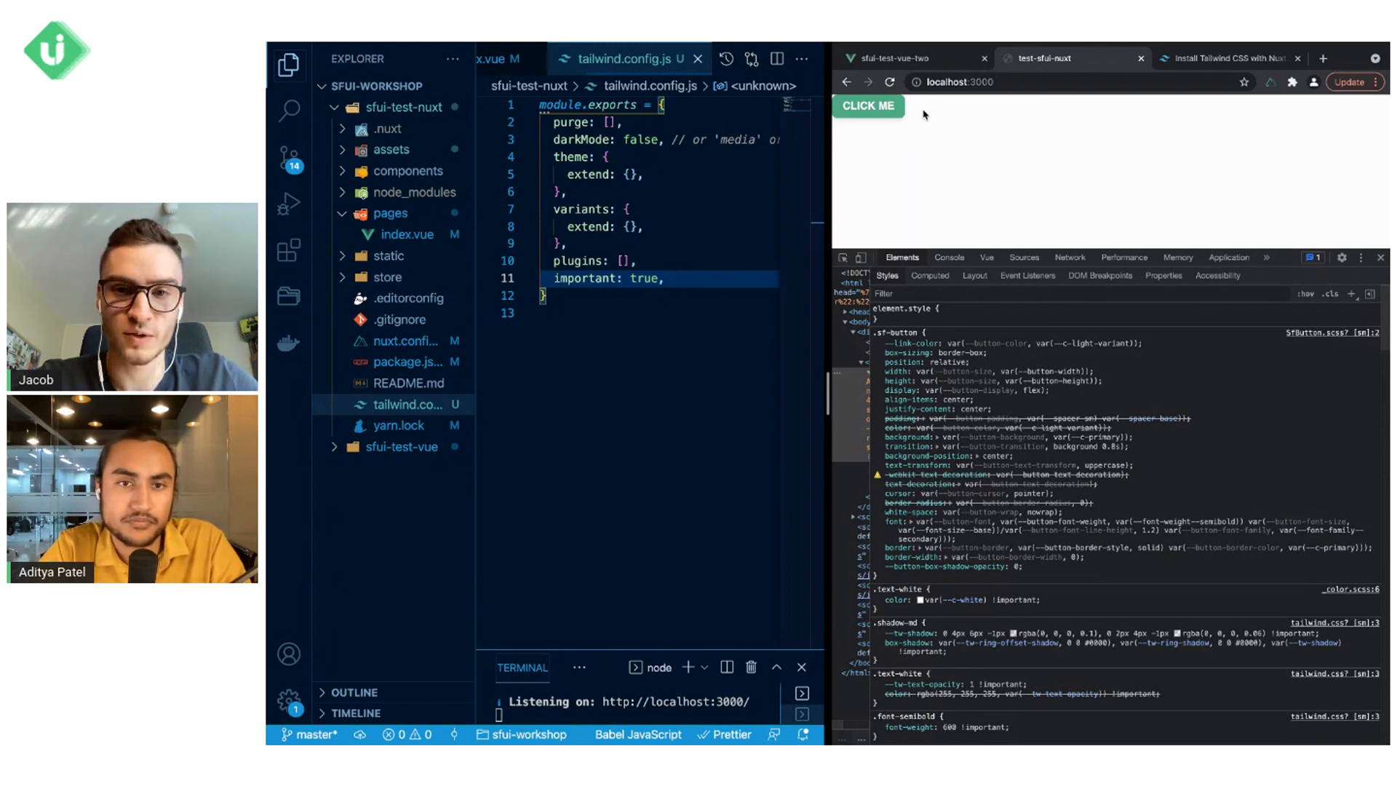
pyautogui.moveTo(902, 209)
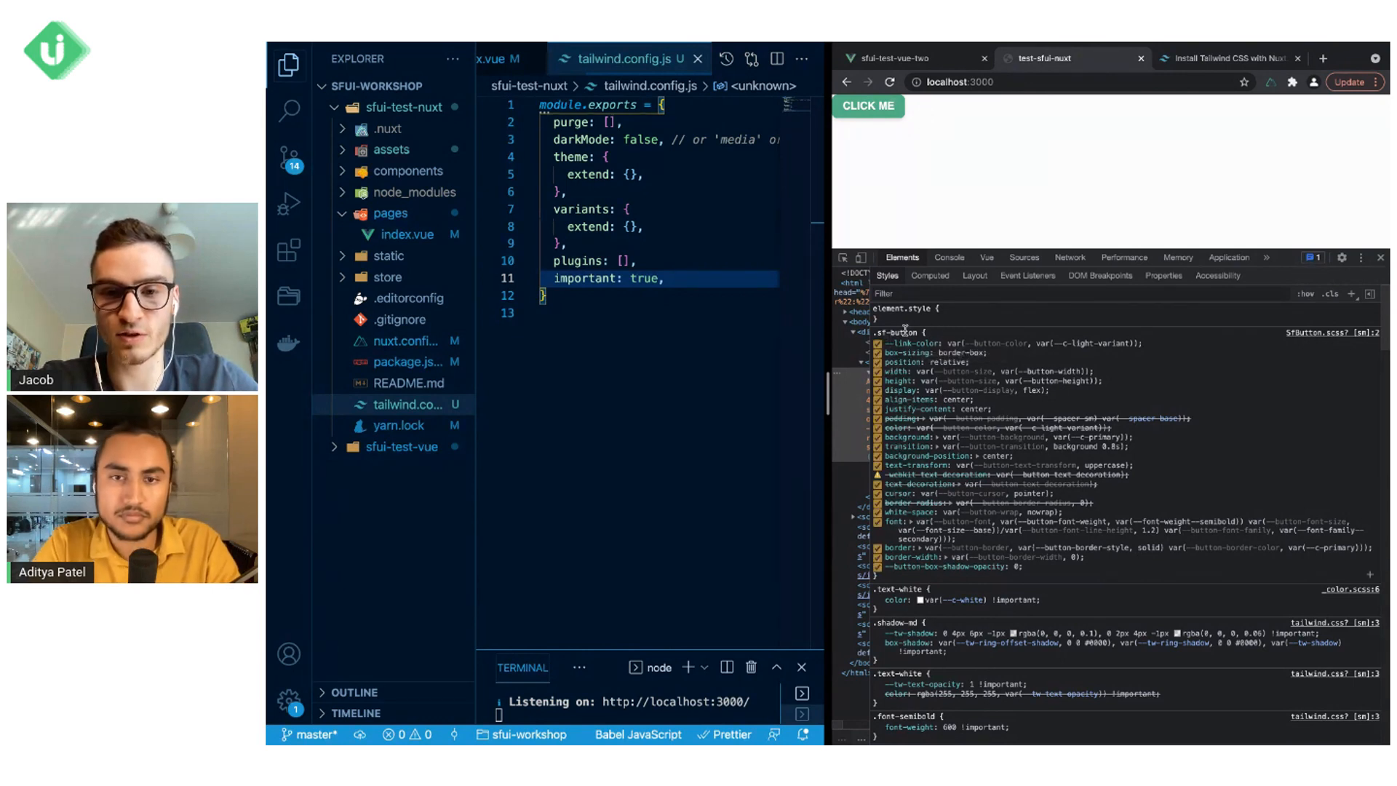
pyautogui.scroll(-3)
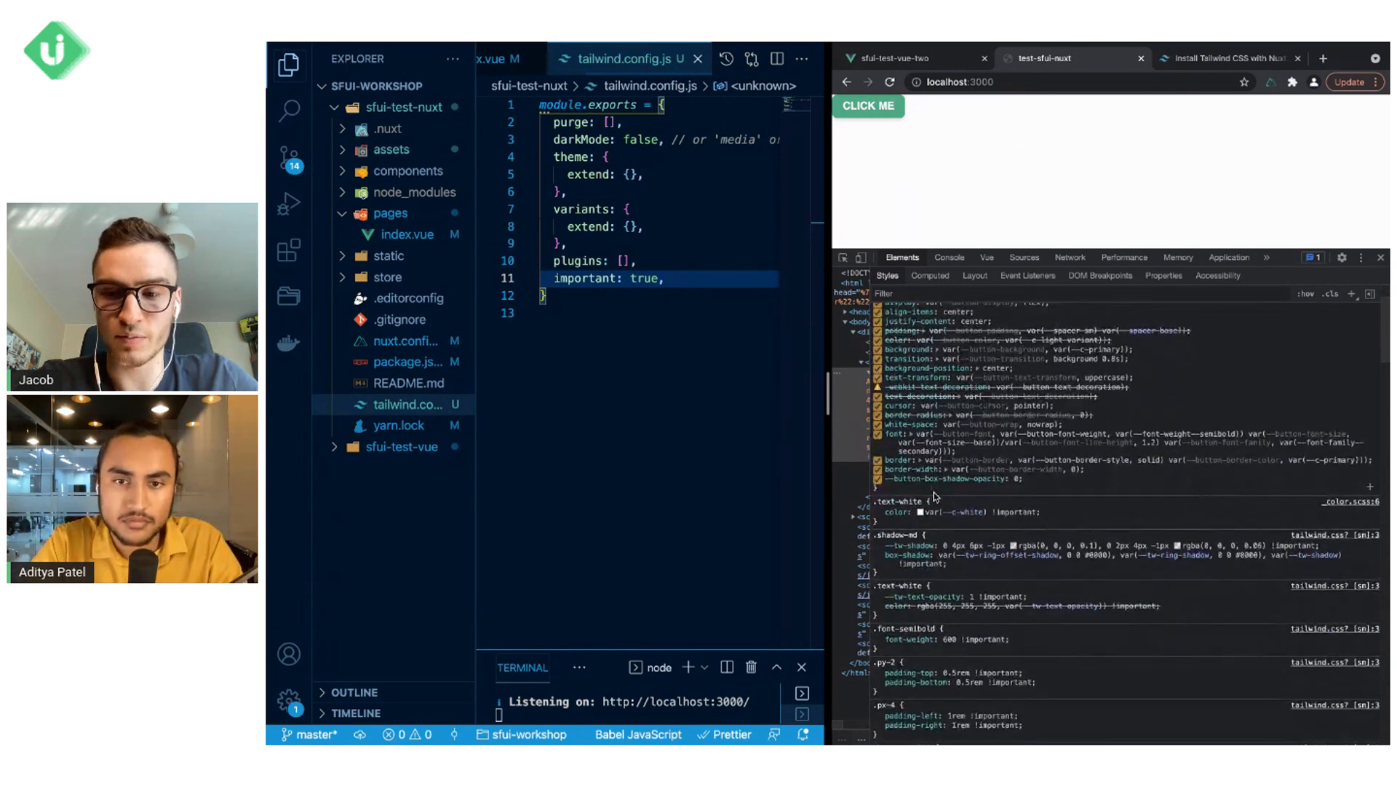
pyautogui.scroll(-3)
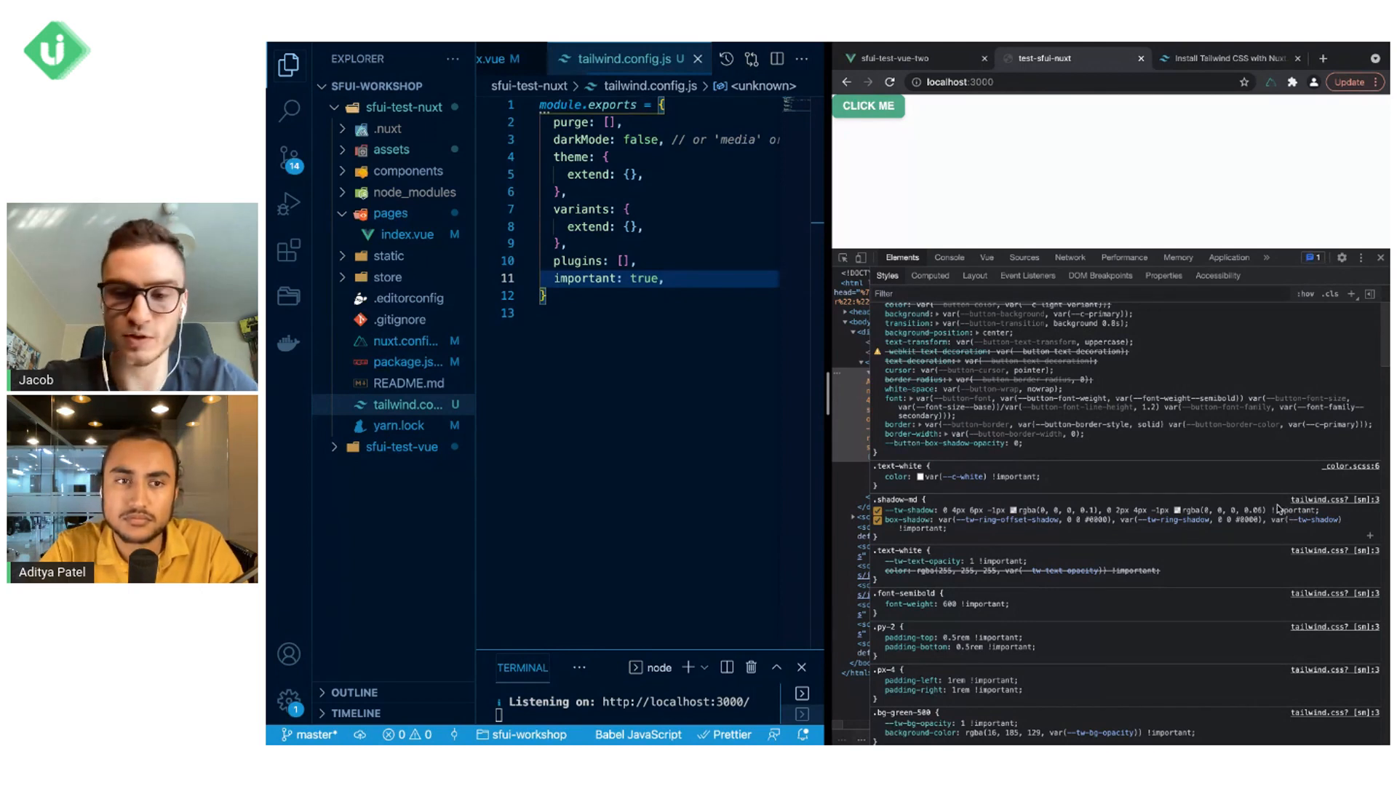
pyautogui.scroll(3)
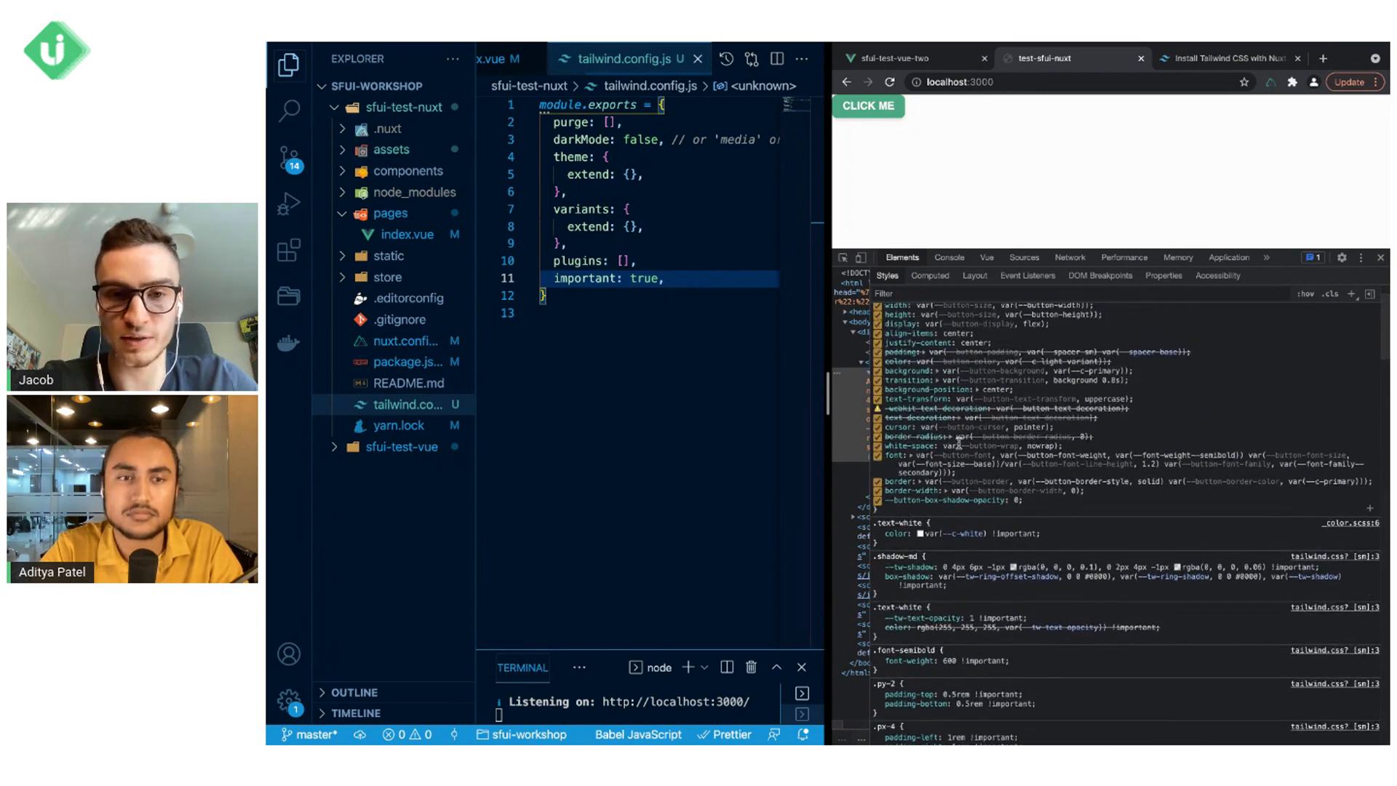
pyautogui.scroll(3)
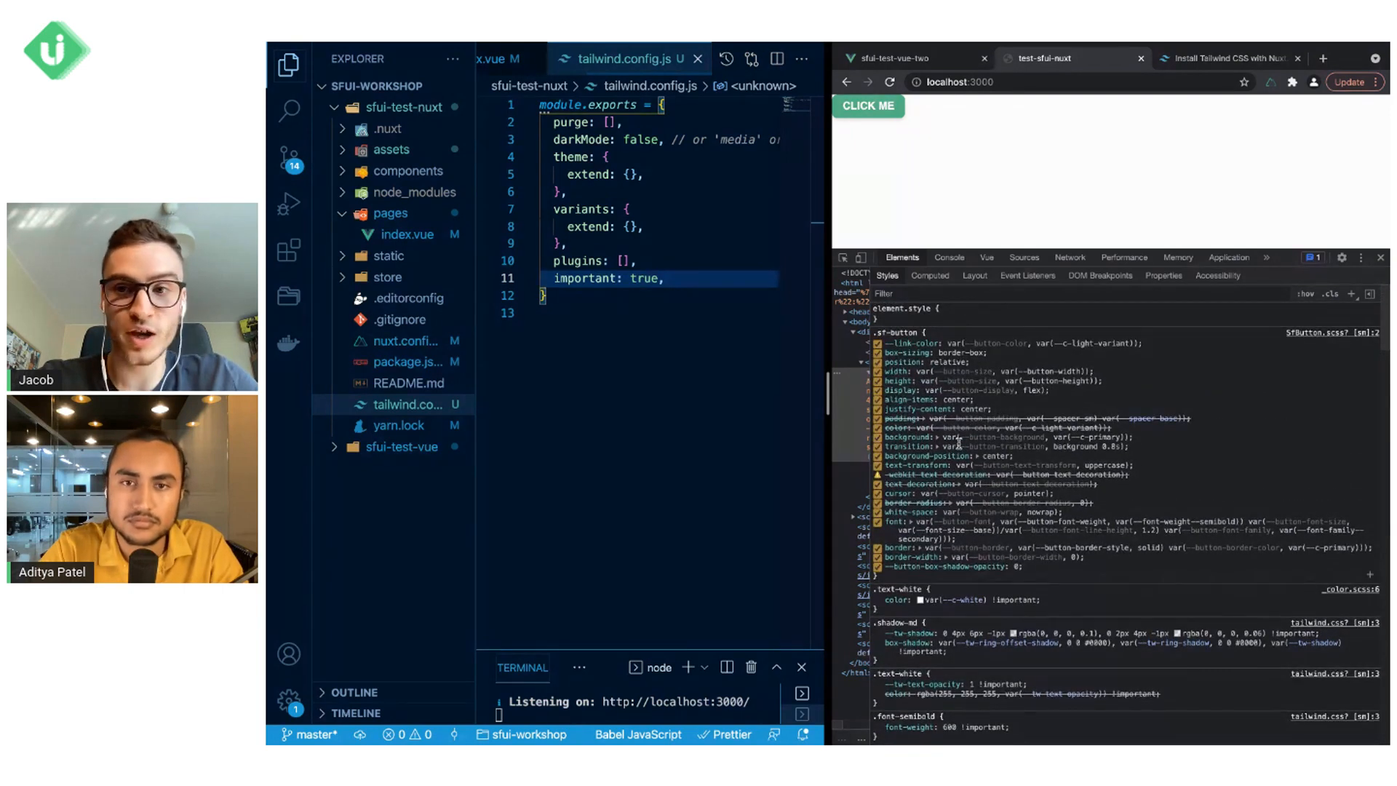